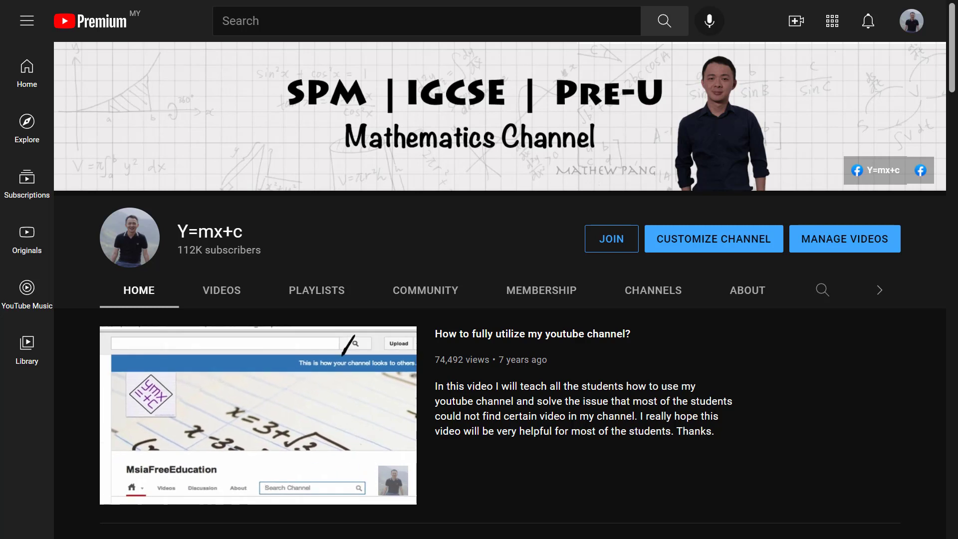
pyautogui.moveTo(354, 343)
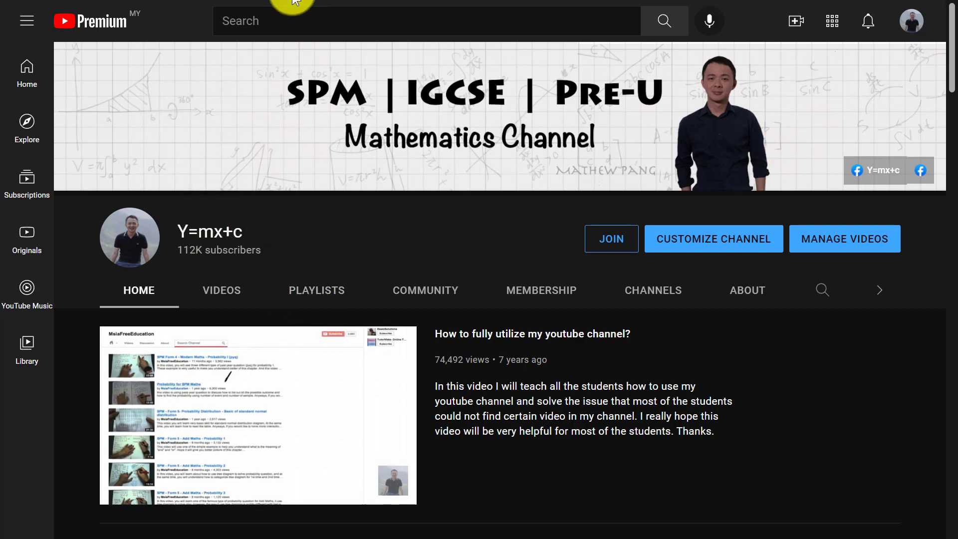
pyautogui.moveTo(90, 228)
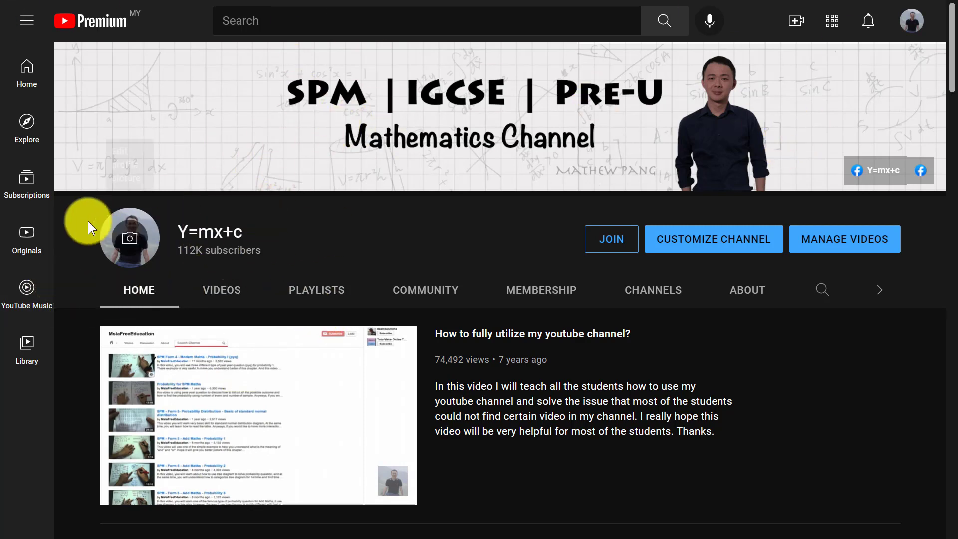
pyautogui.moveTo(409, 228)
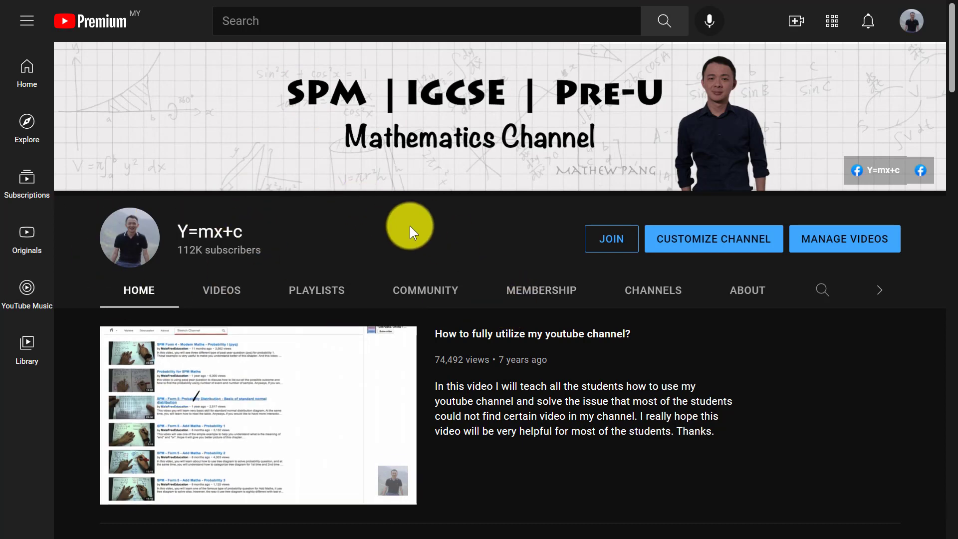
# Open the Y=mx+c Join dialog and view the SPM Add Maths tier at MYR 40.00/month
pyautogui.scroll(-3)
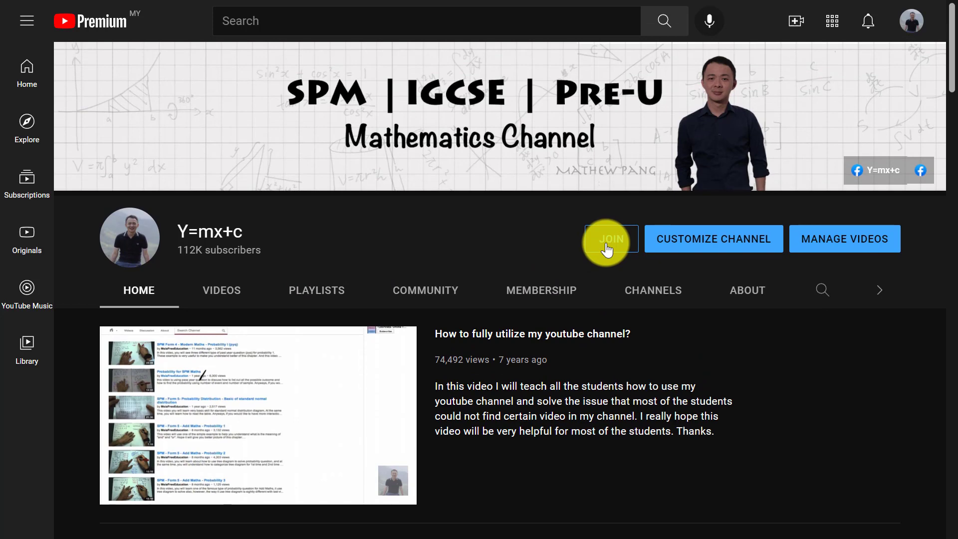
pyautogui.click(610, 238)
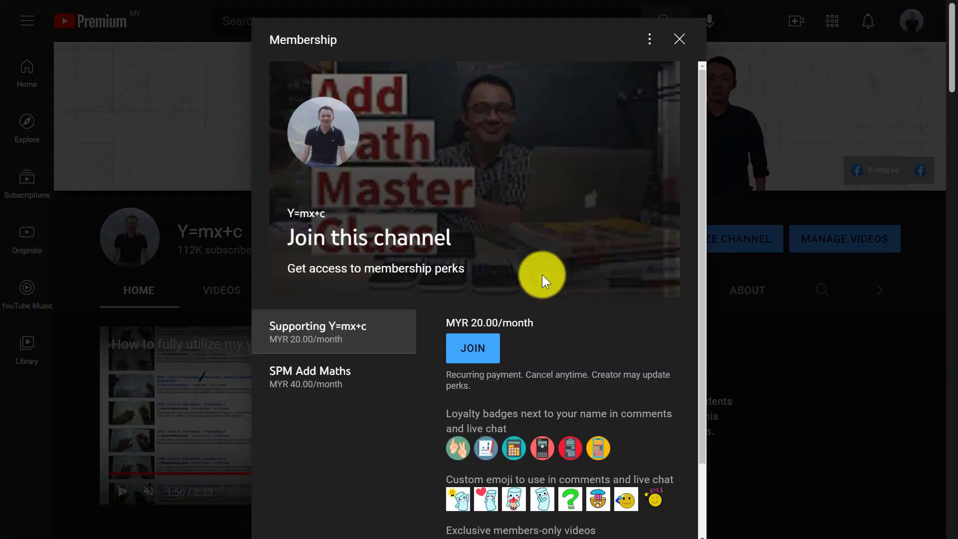
pyautogui.scroll(-3)
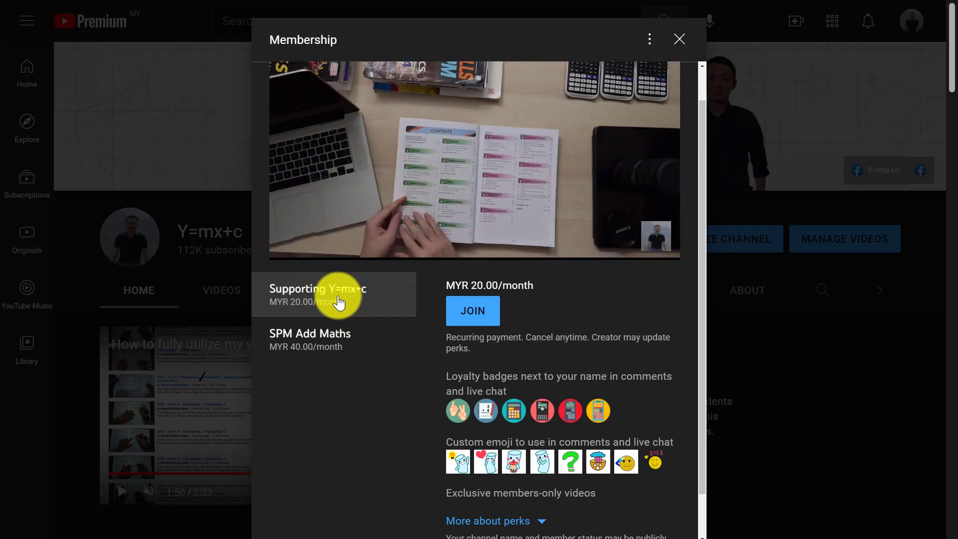
pyautogui.moveTo(337, 342)
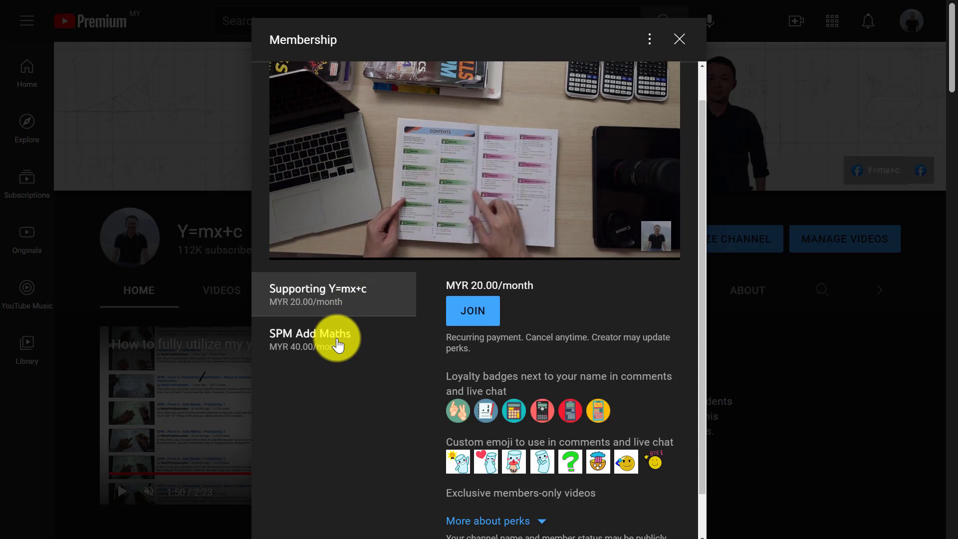
pyautogui.click(318, 339)
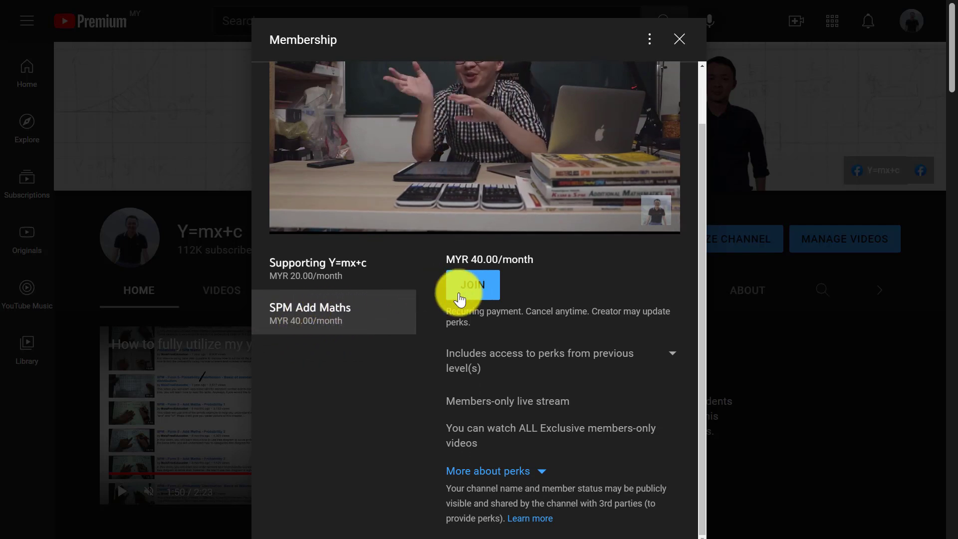
pyautogui.moveTo(451, 312)
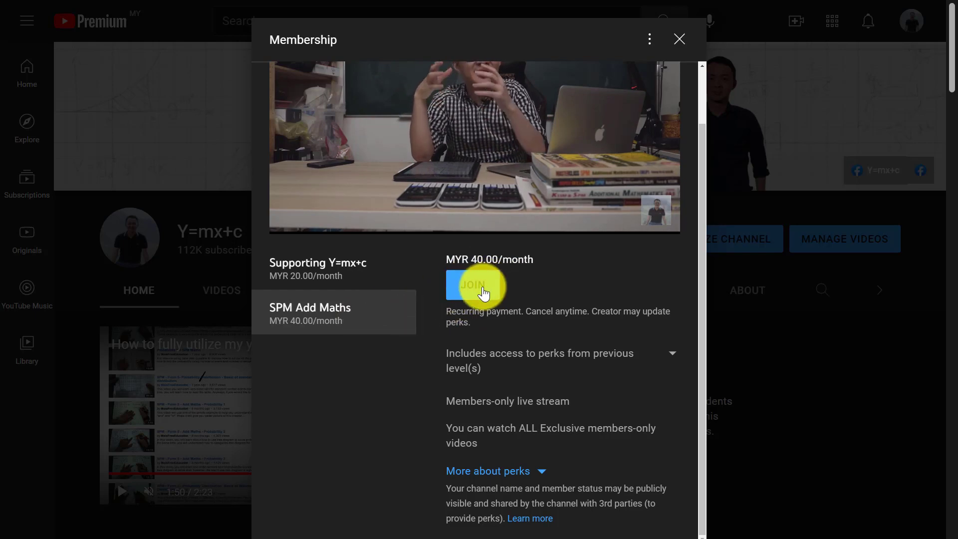
pyautogui.moveTo(439, 297)
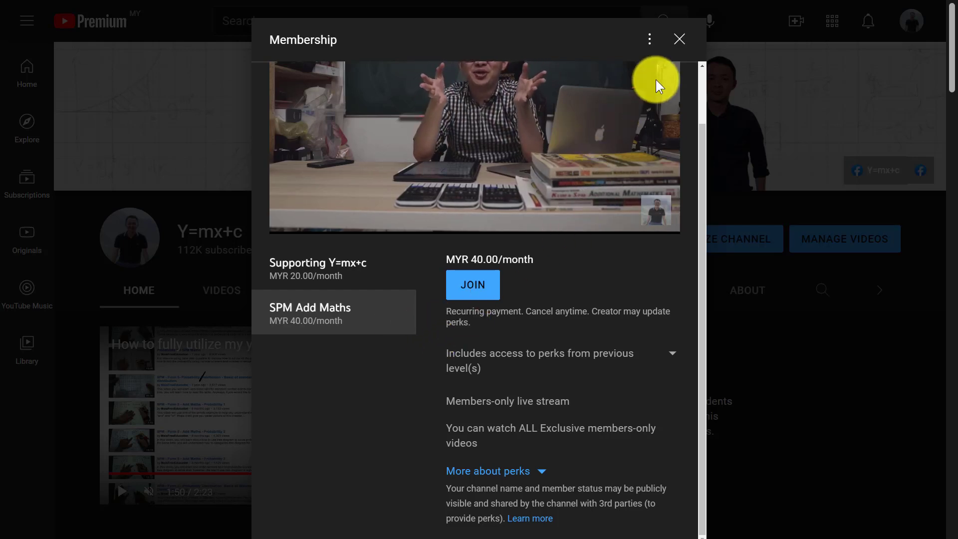
pyautogui.moveTo(670, 50)
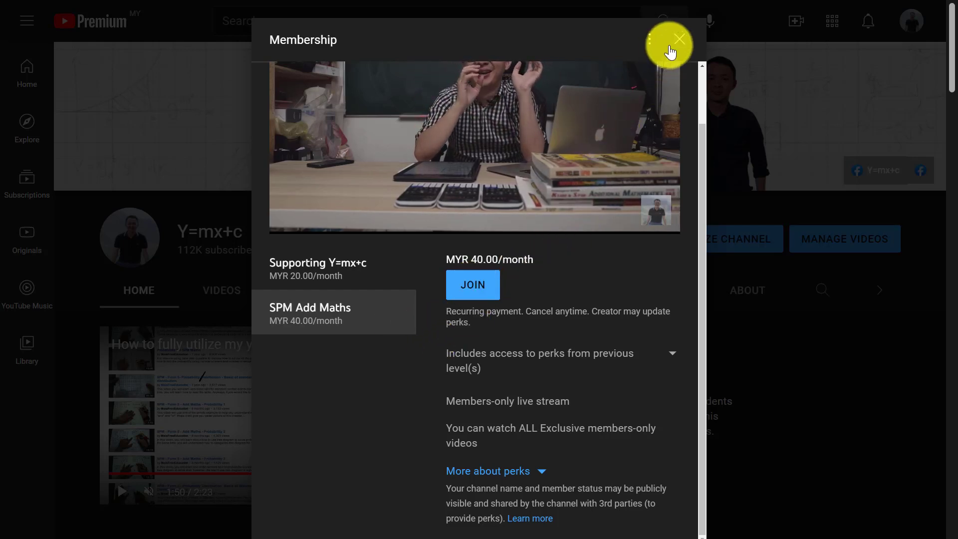
# Close the Membership dialog and scroll the Home tab to the Members-only videos row
pyautogui.click(678, 39)
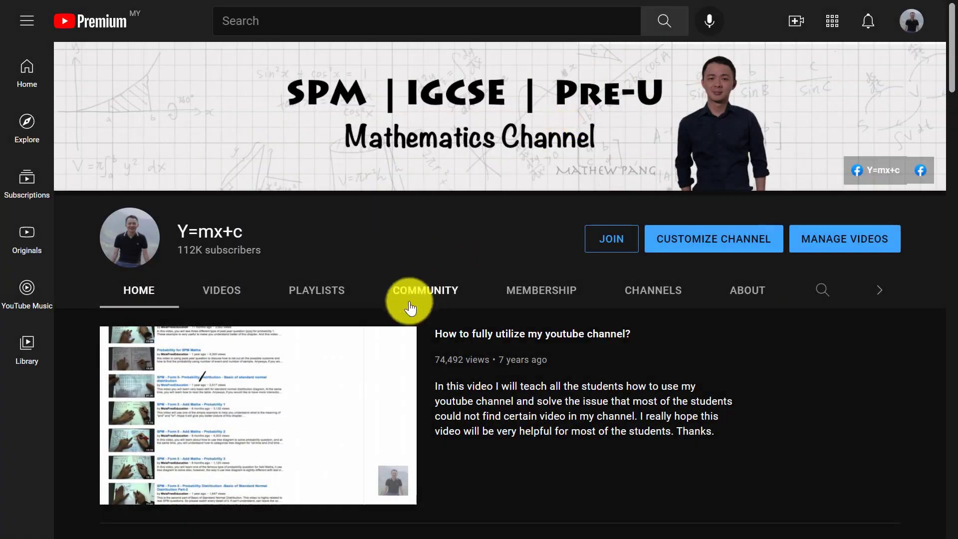
pyautogui.scroll(-3)
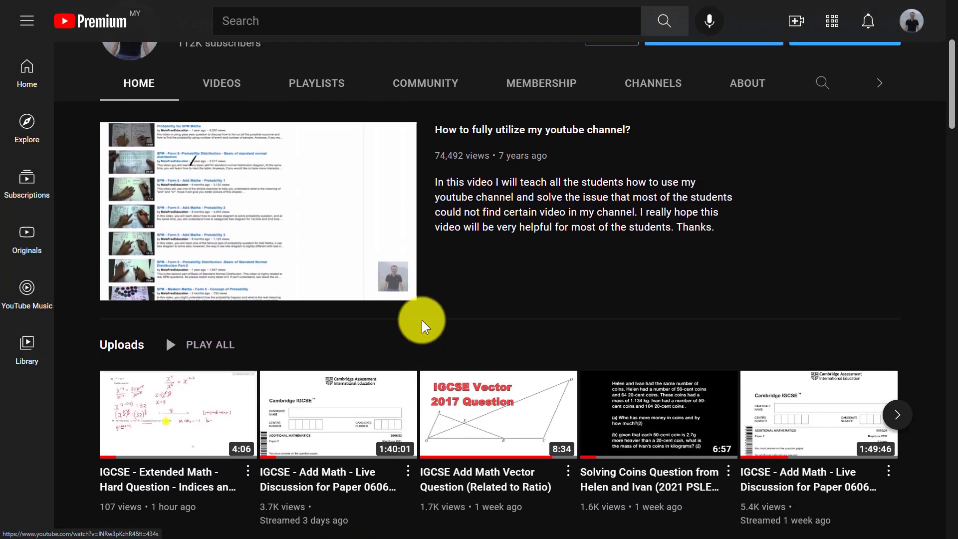
pyautogui.scroll(-3)
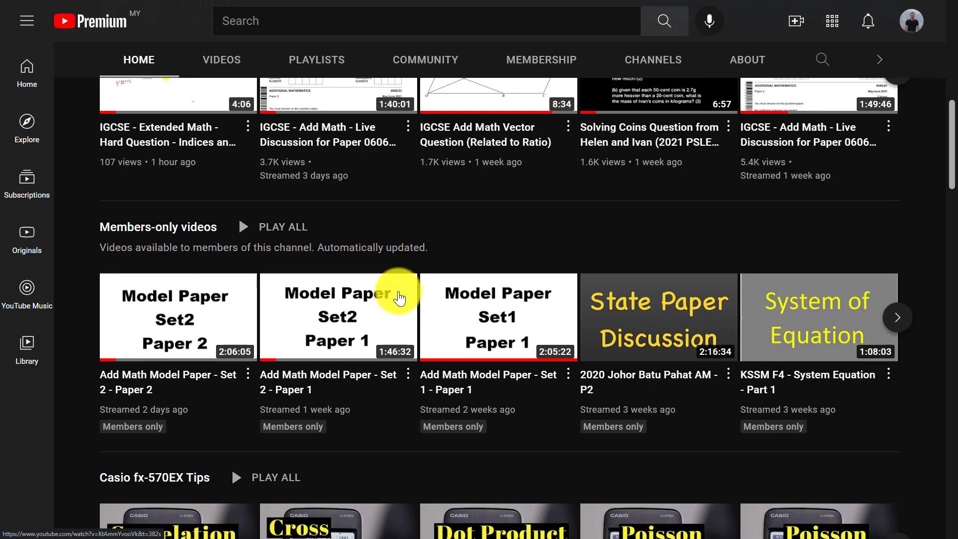
pyautogui.scroll(-3)
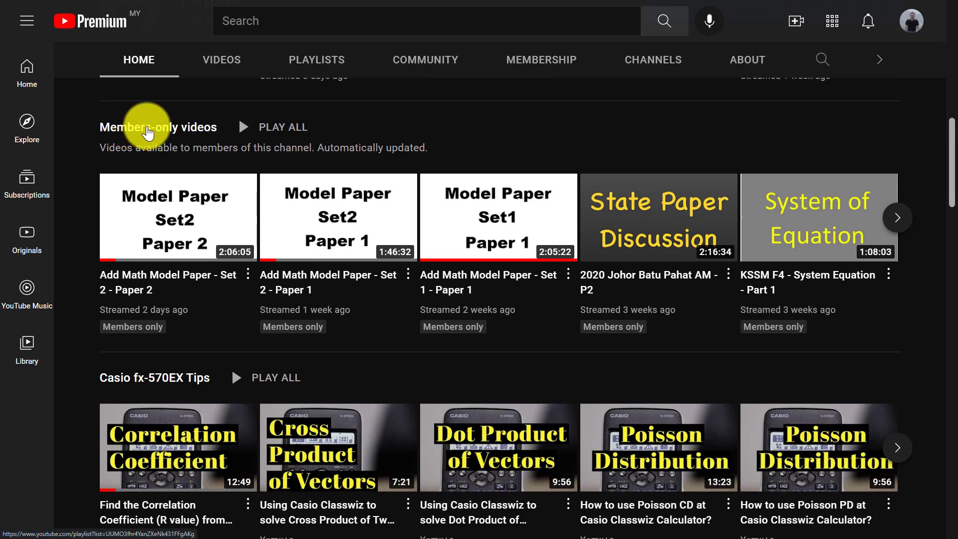
# Open the Members-only videos playlist listing 131 videos, led by Add Math model papers
pyautogui.click(156, 127)
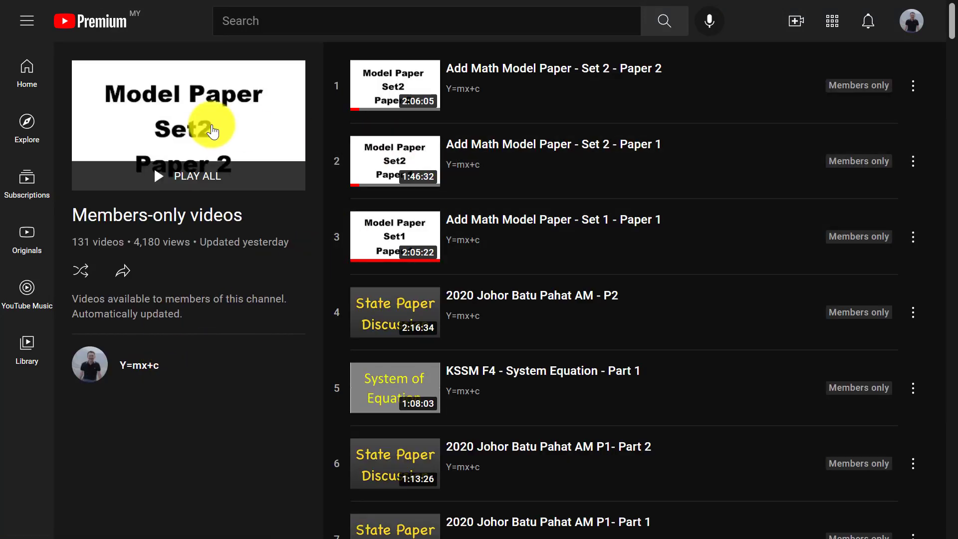
pyautogui.moveTo(129, 251)
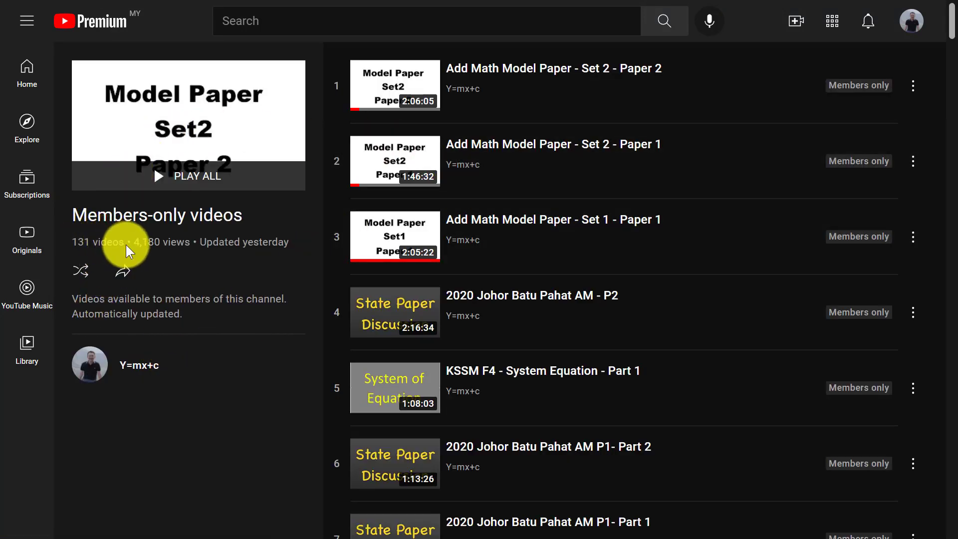
pyautogui.moveTo(174, 281)
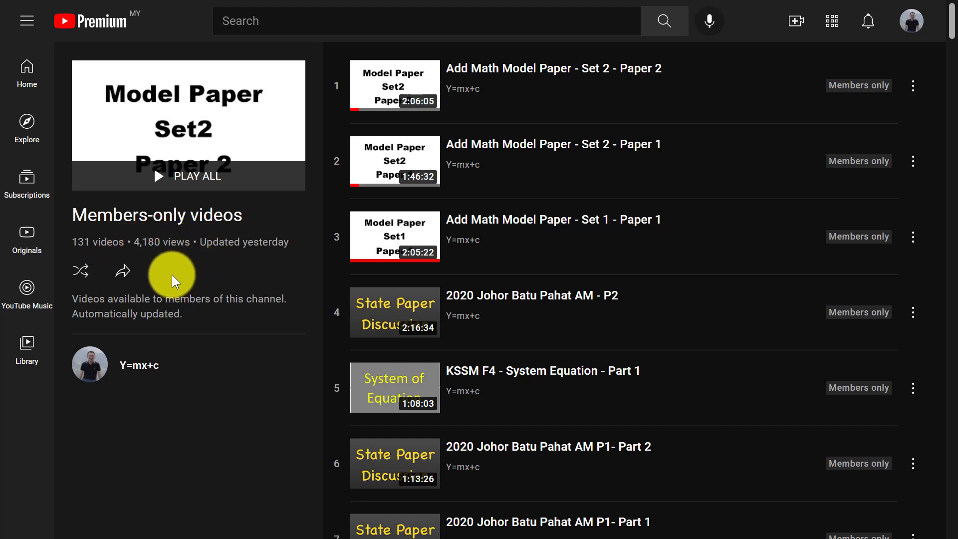
pyautogui.moveTo(422, 229)
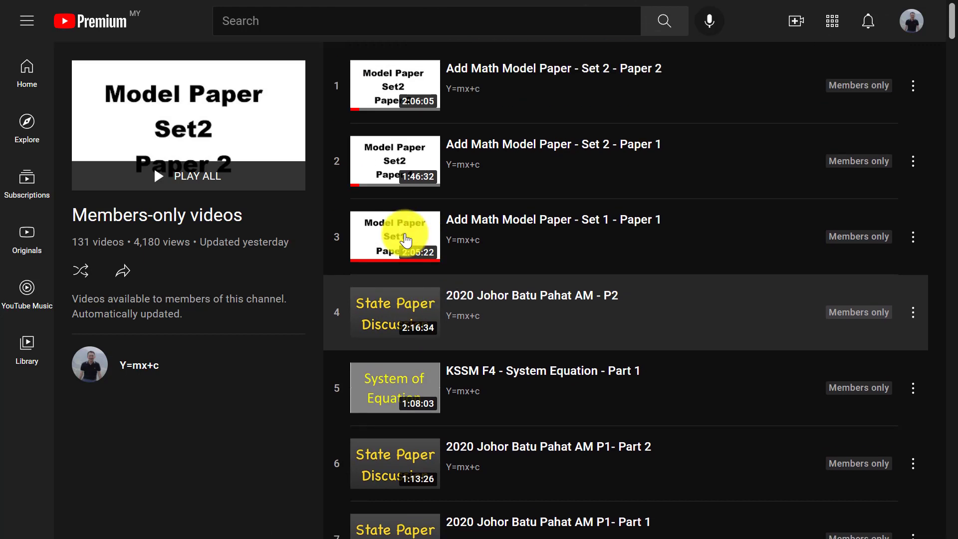
pyautogui.moveTo(462, 232)
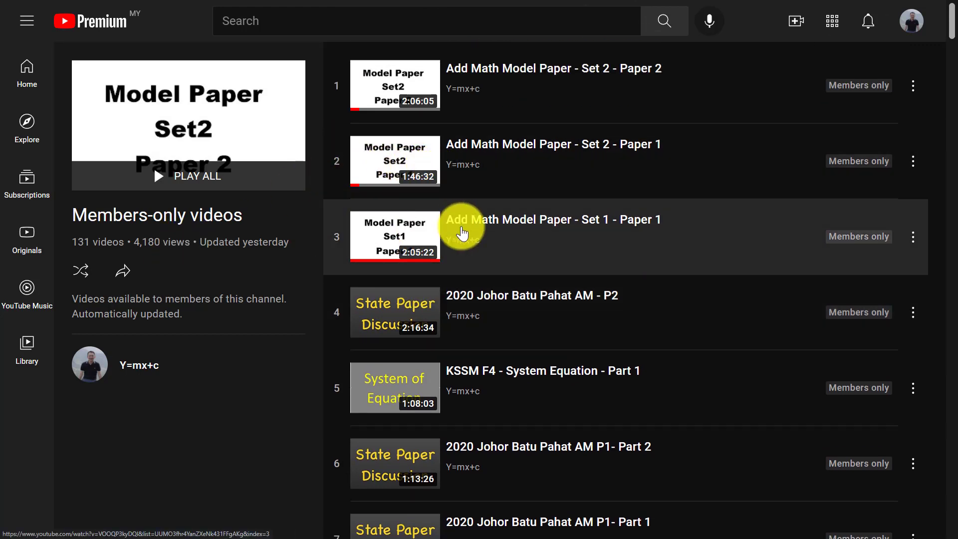
pyautogui.moveTo(449, 235)
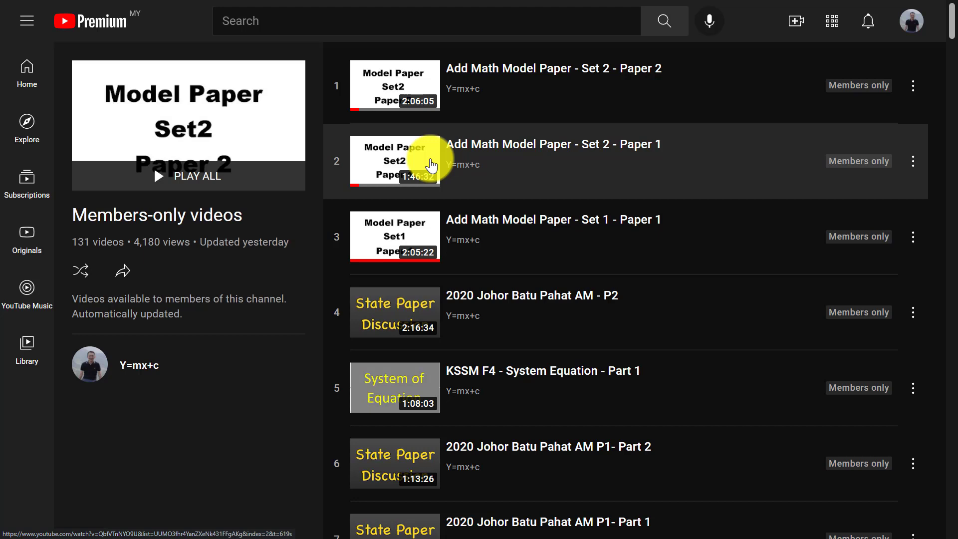
pyautogui.moveTo(397, 179)
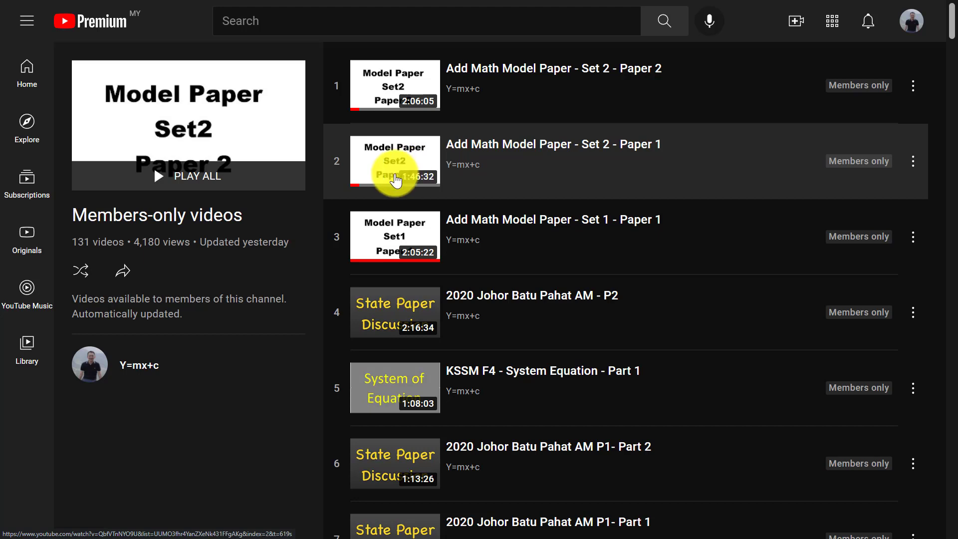
# Scroll the playlist down to KSSM 2021 Index Number, Linear Programming and Triangle lessons
pyautogui.scroll(-3)
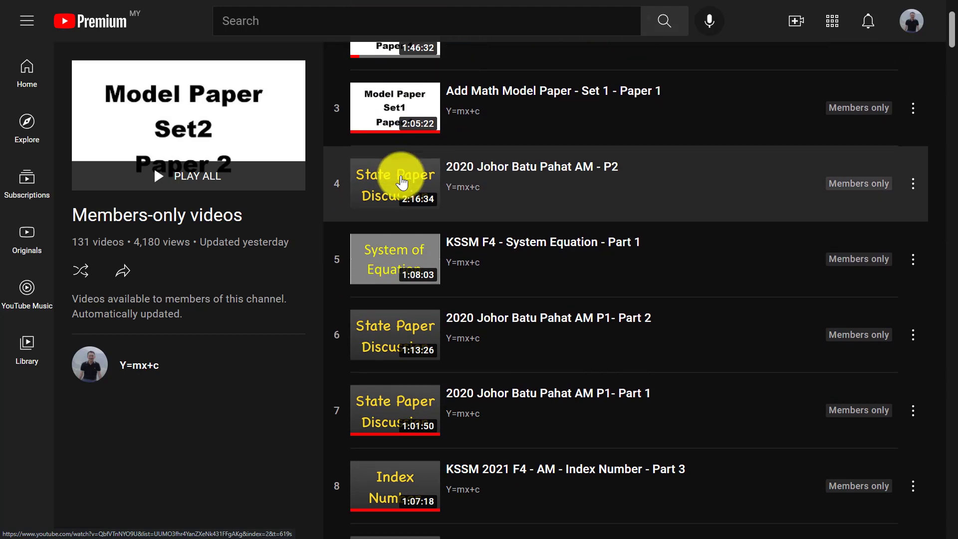
pyautogui.scroll(3)
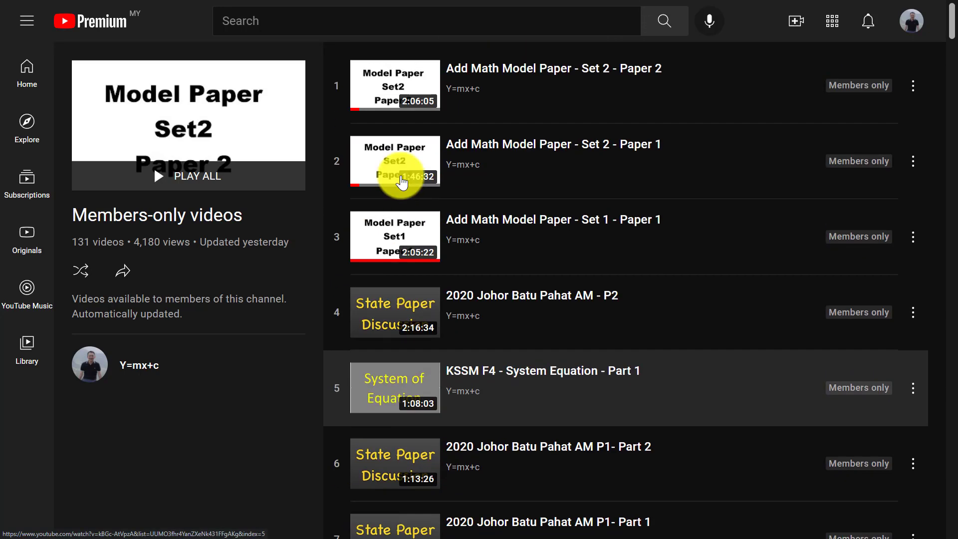
pyautogui.moveTo(367, 147)
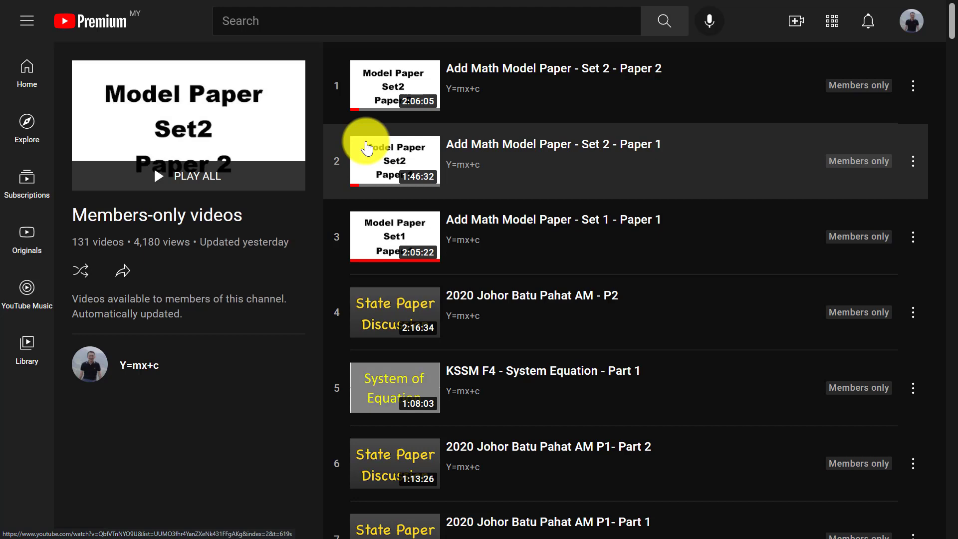
pyautogui.scroll(-3)
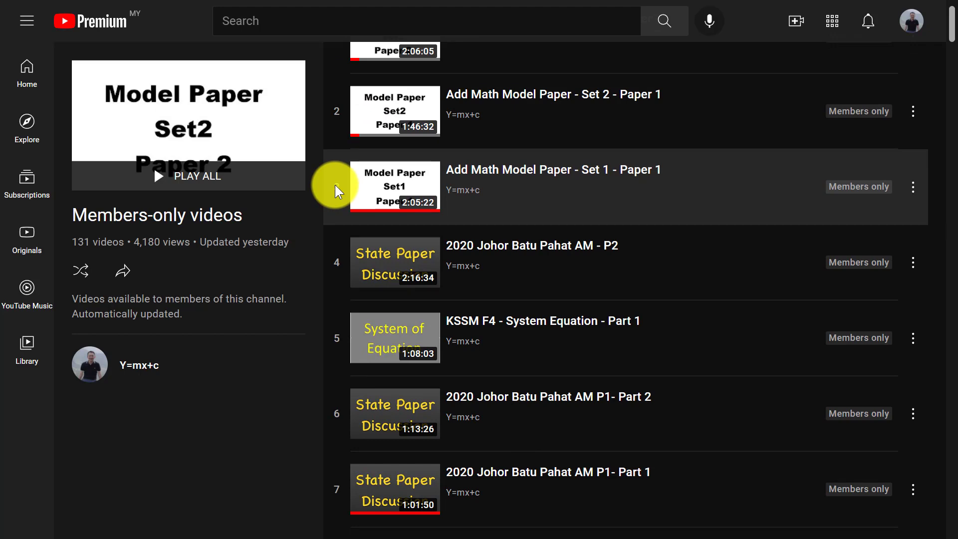
pyautogui.scroll(-3)
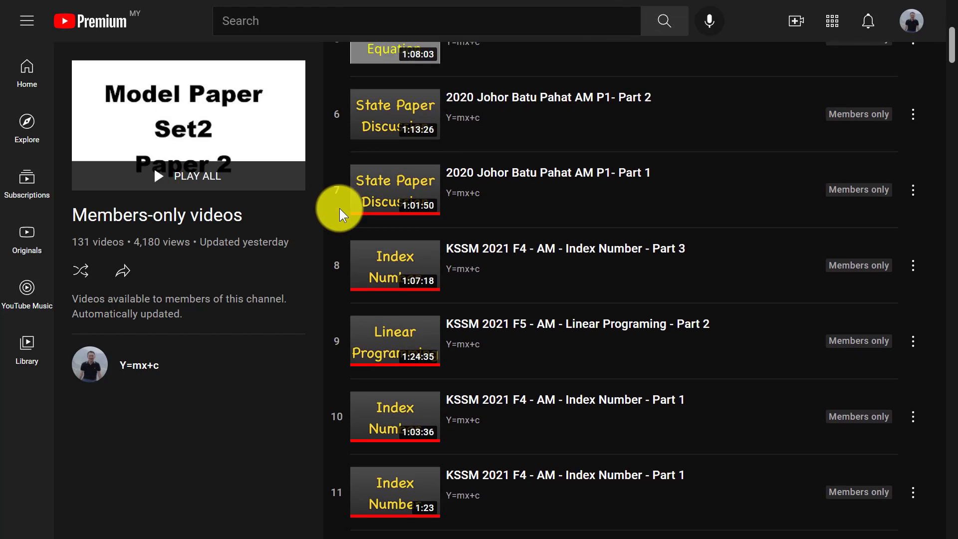
pyautogui.scroll(-3)
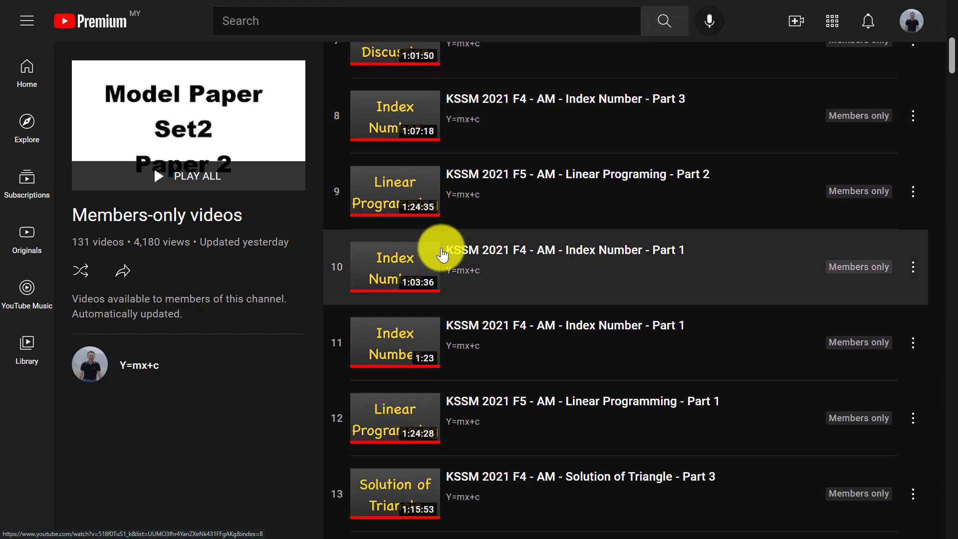
pyautogui.moveTo(438, 240)
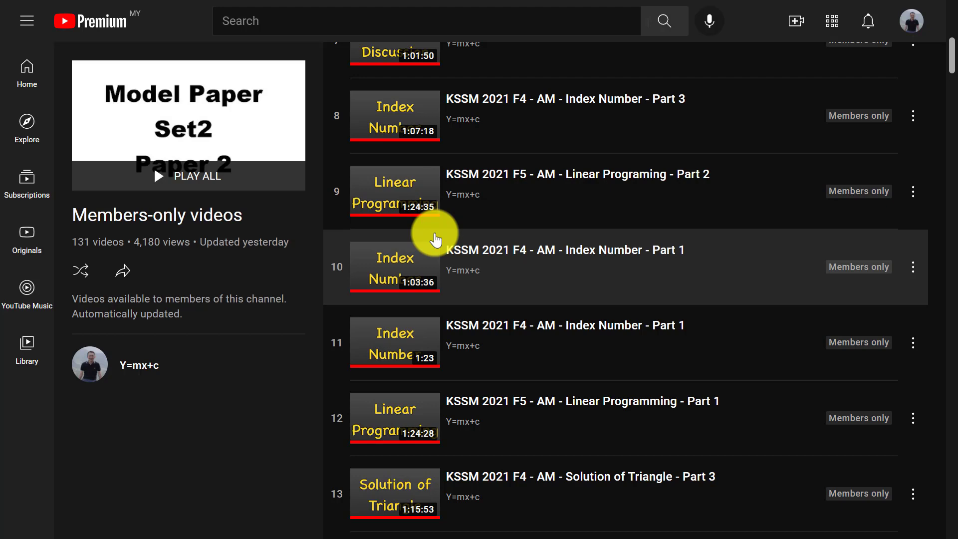
# Browse further through the Members-only videos playlist and scroll back to the top
pyautogui.scroll(-3)
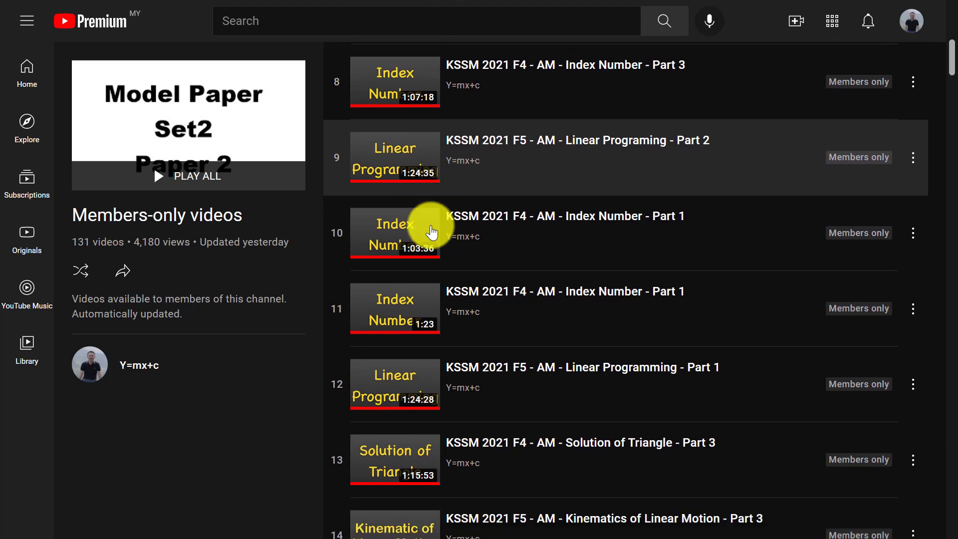
pyautogui.scroll(3)
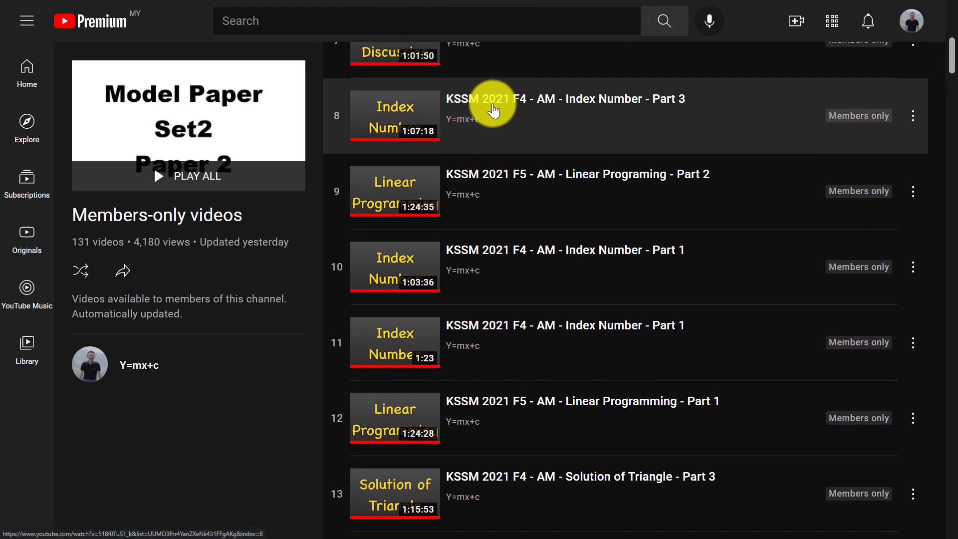
pyautogui.moveTo(701, 110)
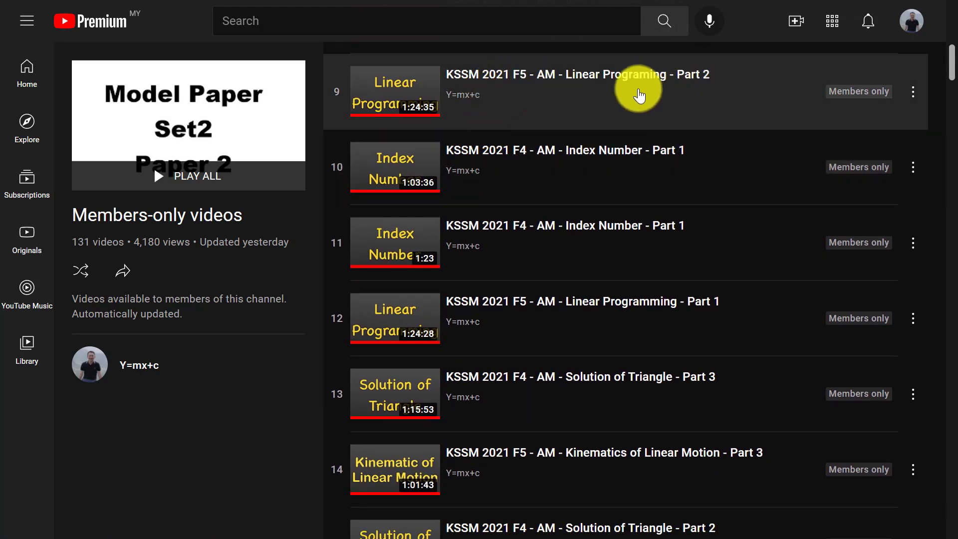
pyautogui.moveTo(437, 119)
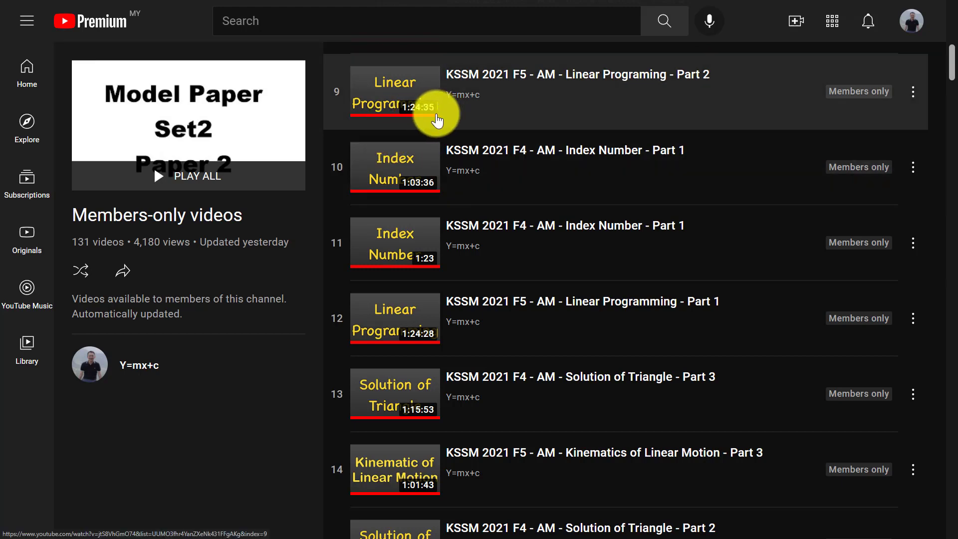
pyautogui.scroll(-3)
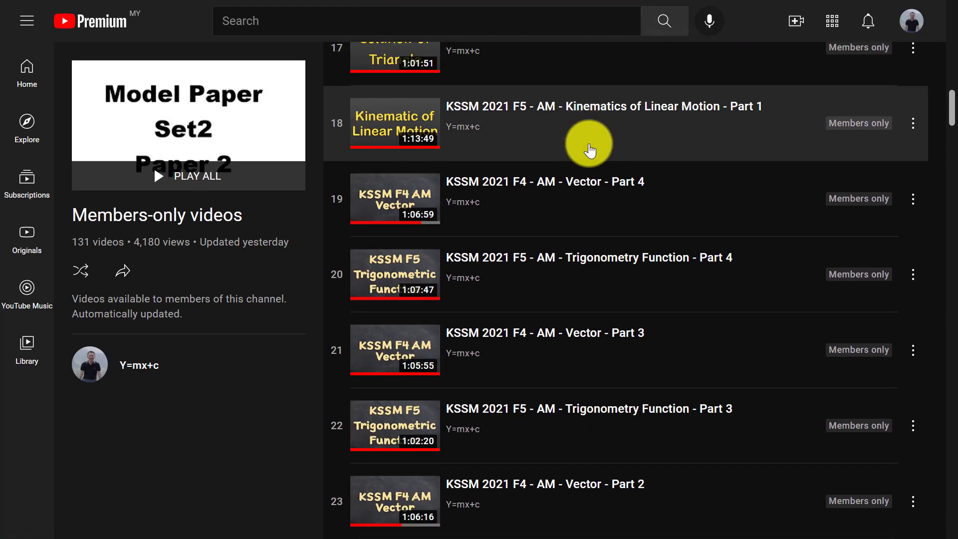
pyautogui.scroll(-3)
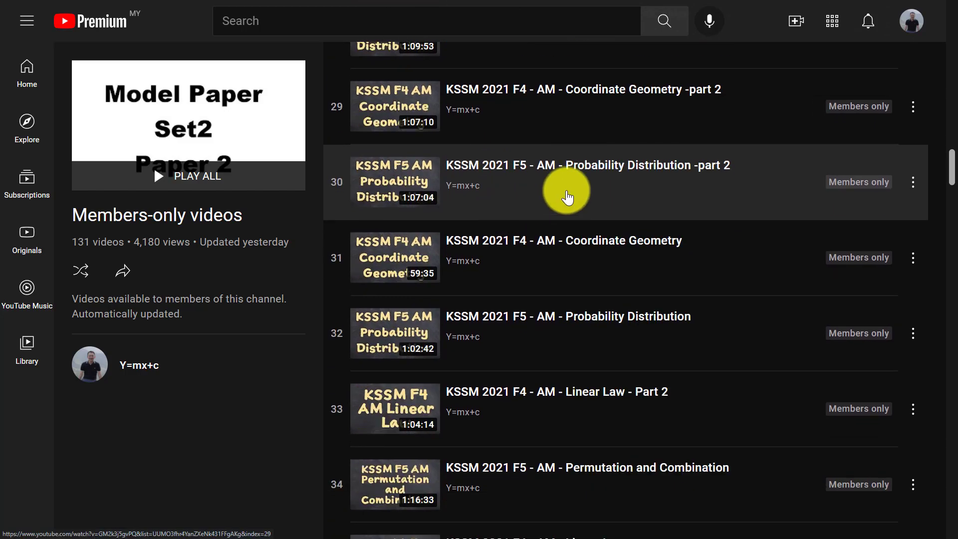
pyautogui.scroll(-3)
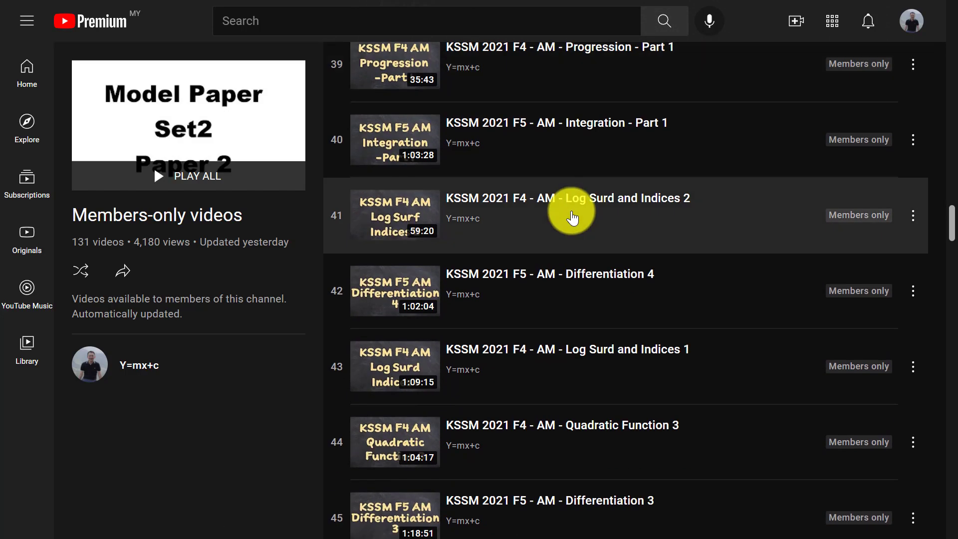
pyautogui.scroll(-3)
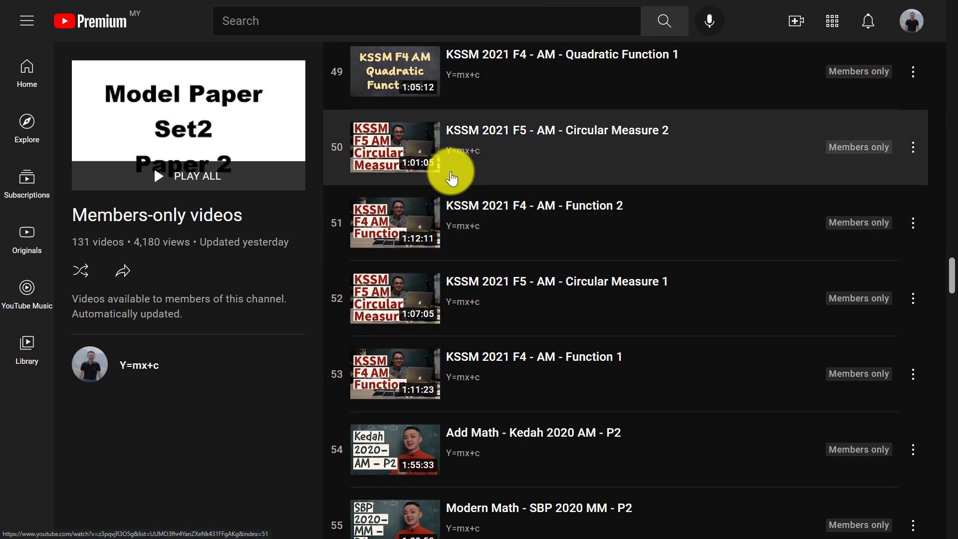
pyautogui.moveTo(396, 238)
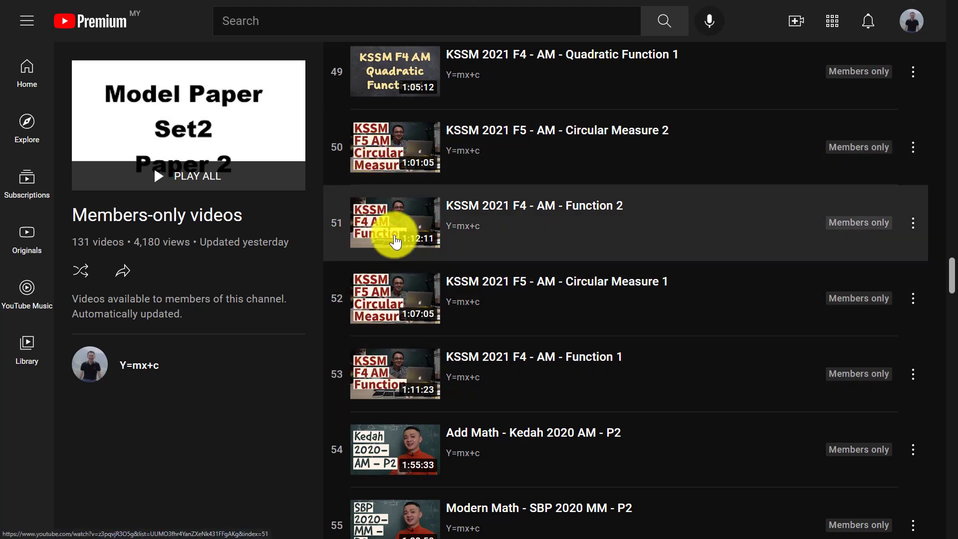
pyautogui.moveTo(571, 169)
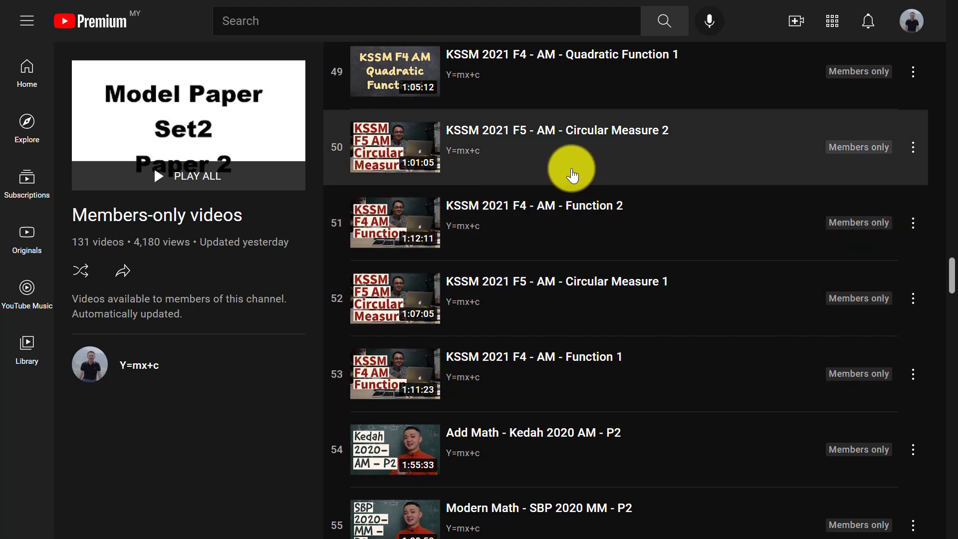
pyautogui.scroll(-3)
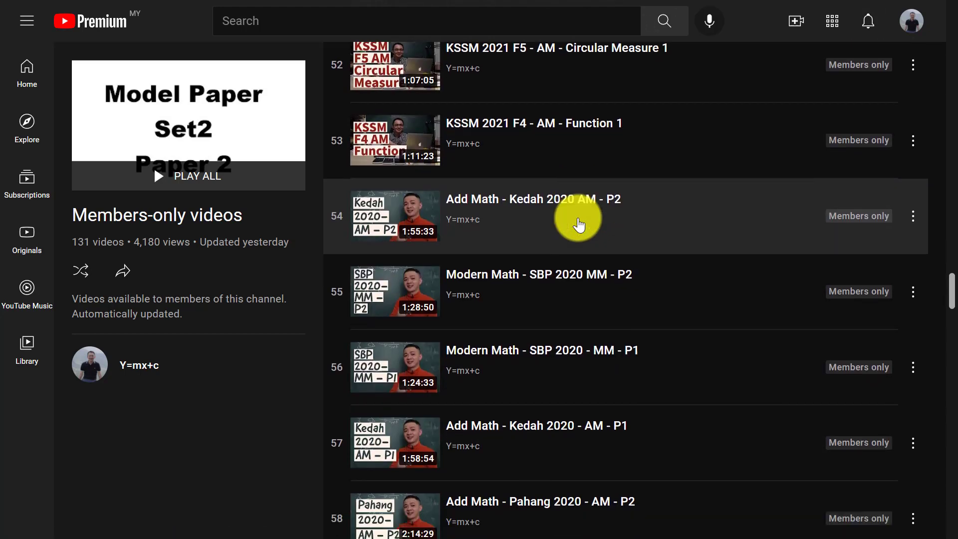
pyautogui.scroll(3)
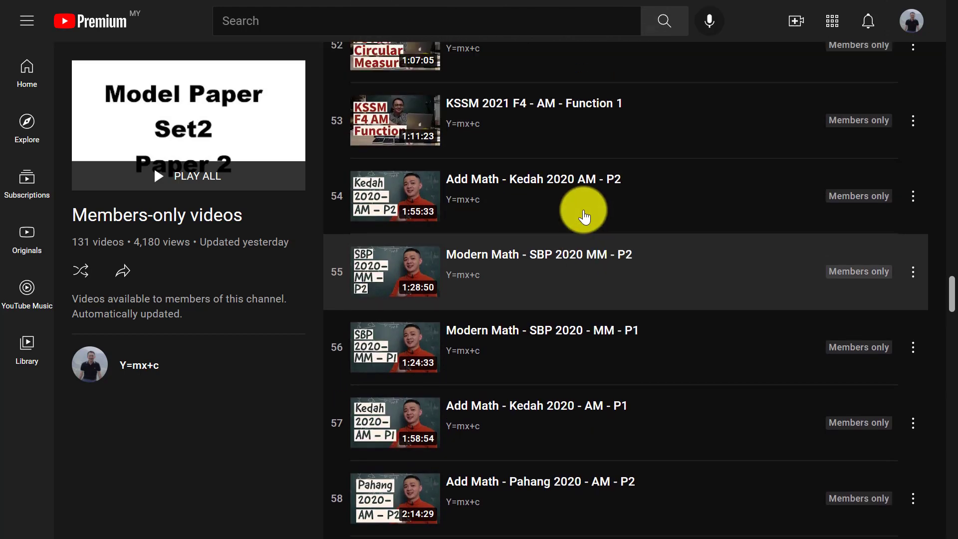
pyautogui.scroll(-3)
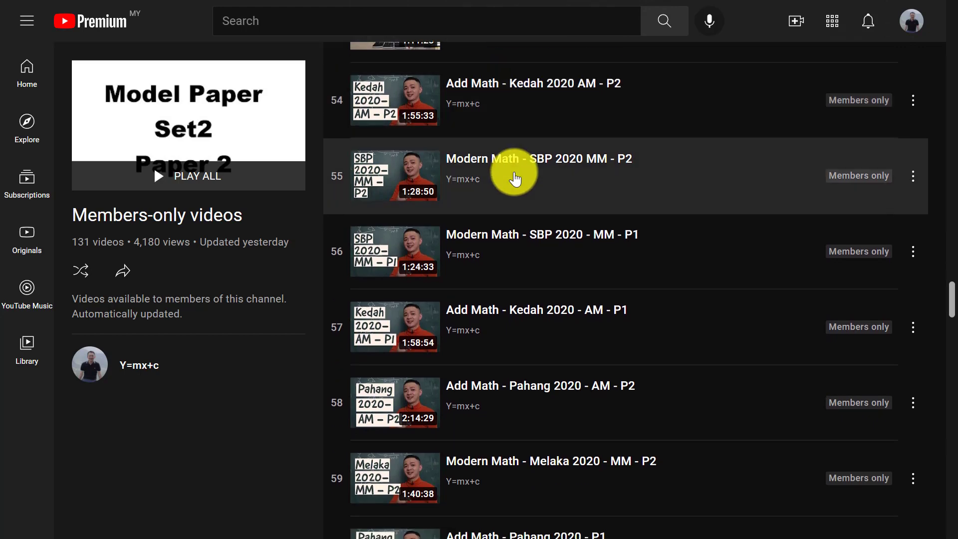
pyautogui.scroll(-3)
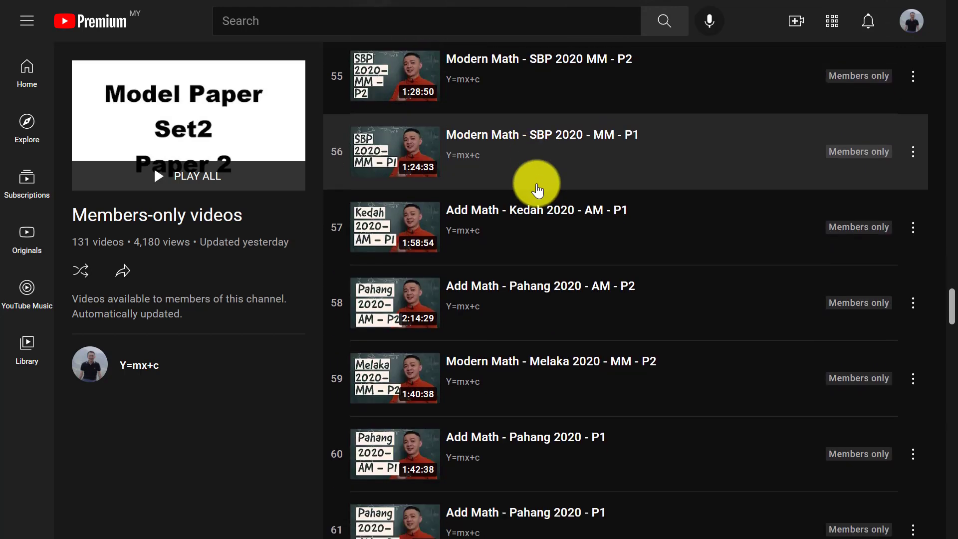
pyautogui.scroll(3)
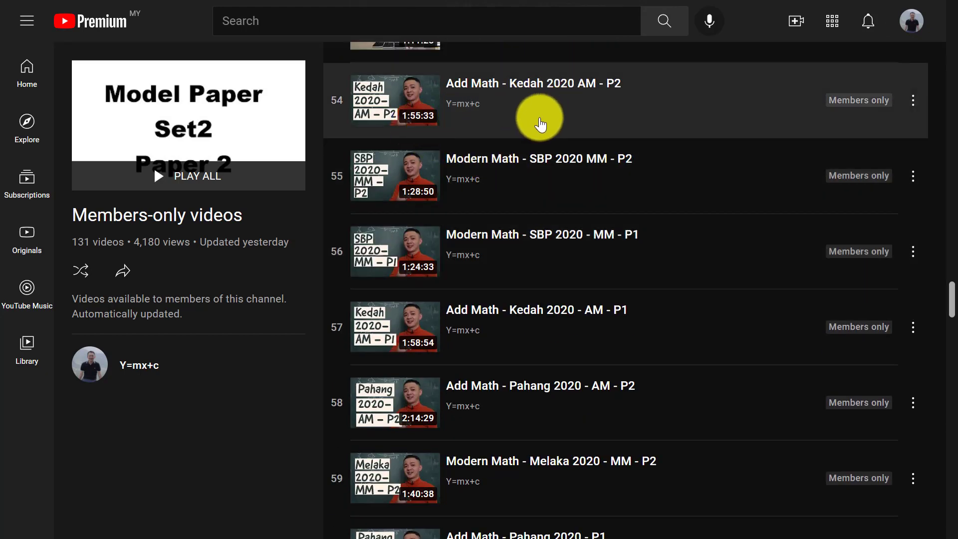
pyautogui.moveTo(596, 115)
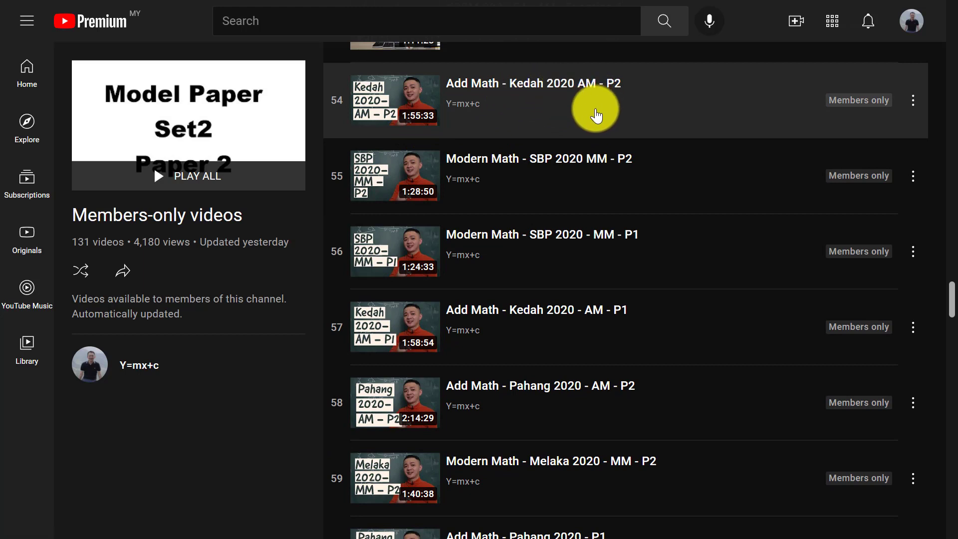
pyautogui.moveTo(574, 176)
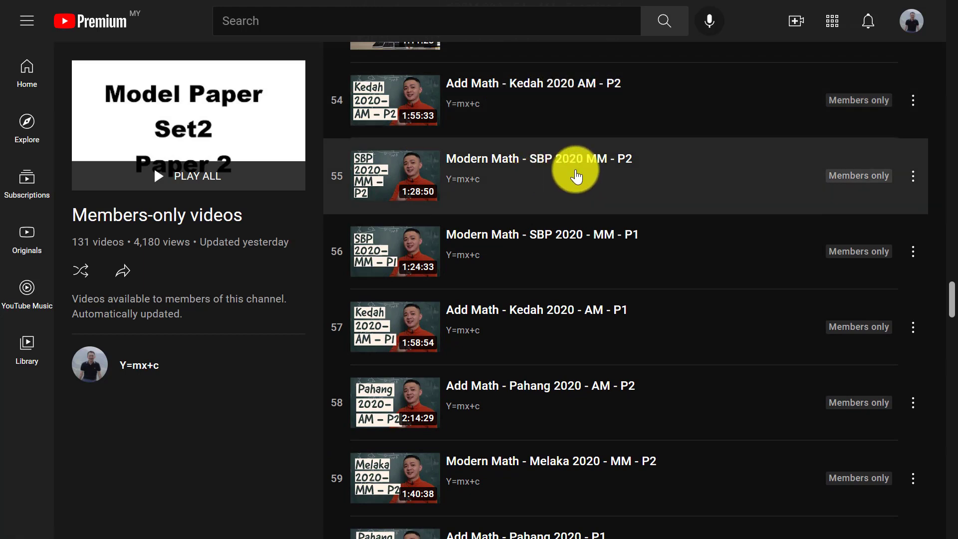
pyautogui.moveTo(590, 100)
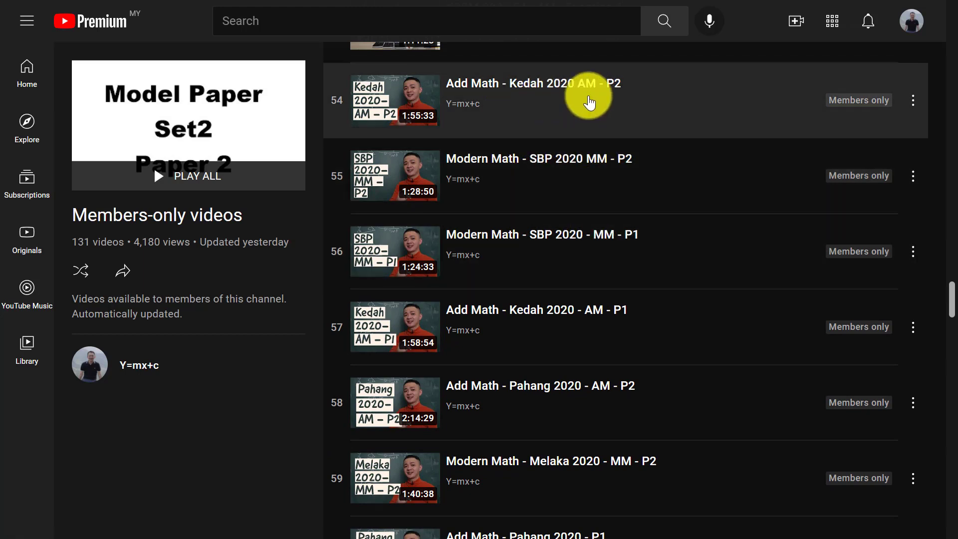
pyautogui.scroll(-3)
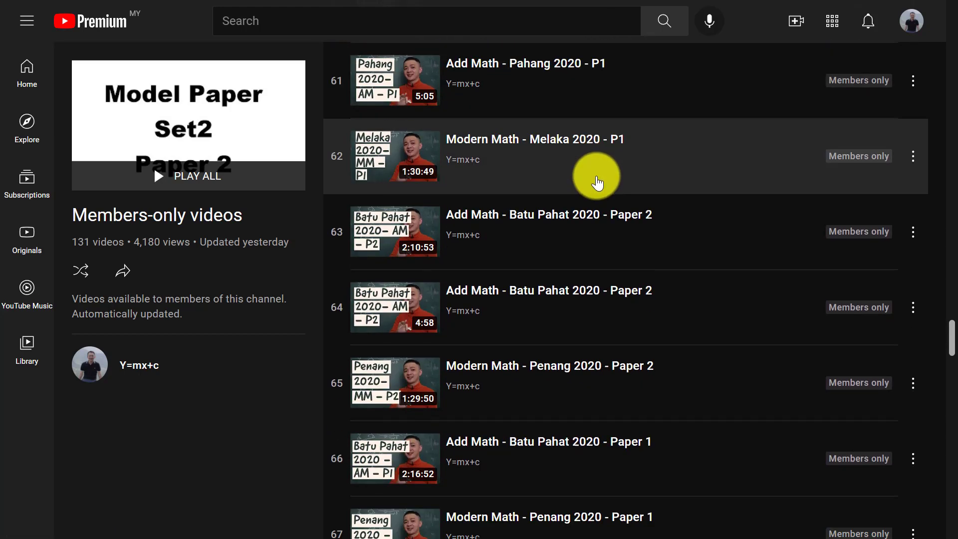
pyautogui.scroll(-3)
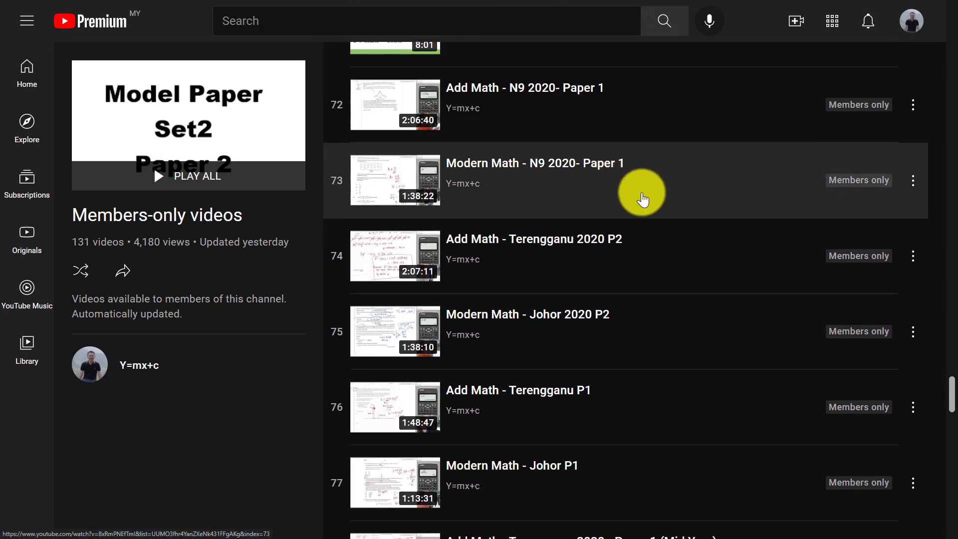
pyautogui.scroll(3)
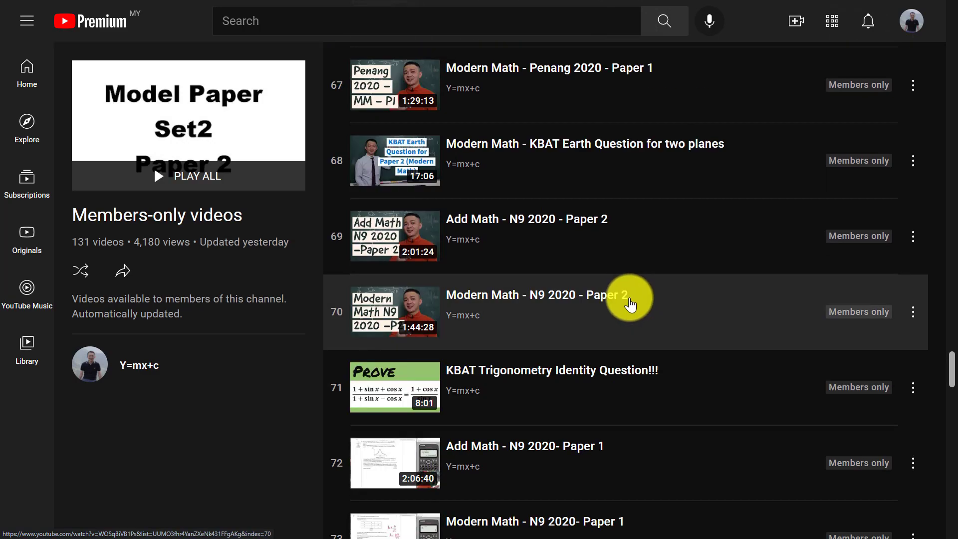
pyautogui.scroll(3)
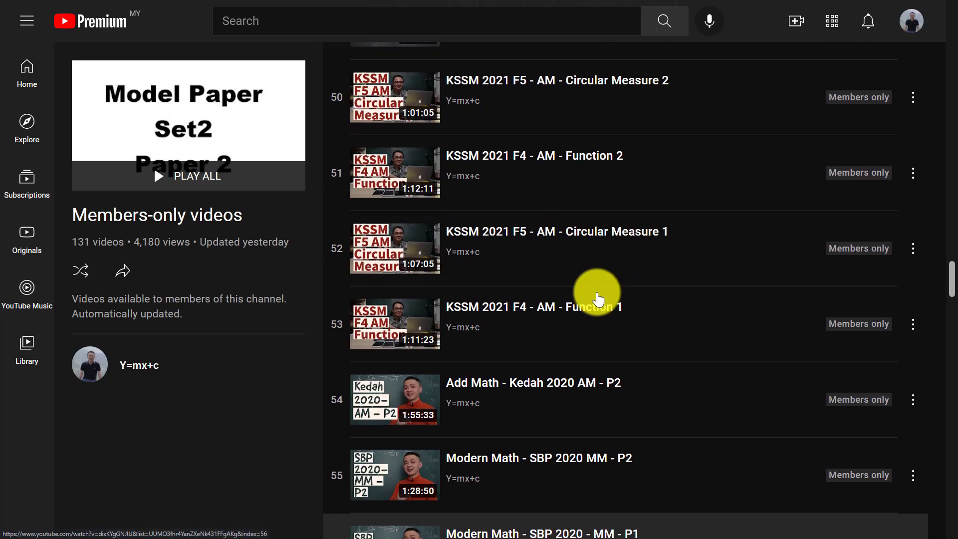
pyautogui.scroll(3)
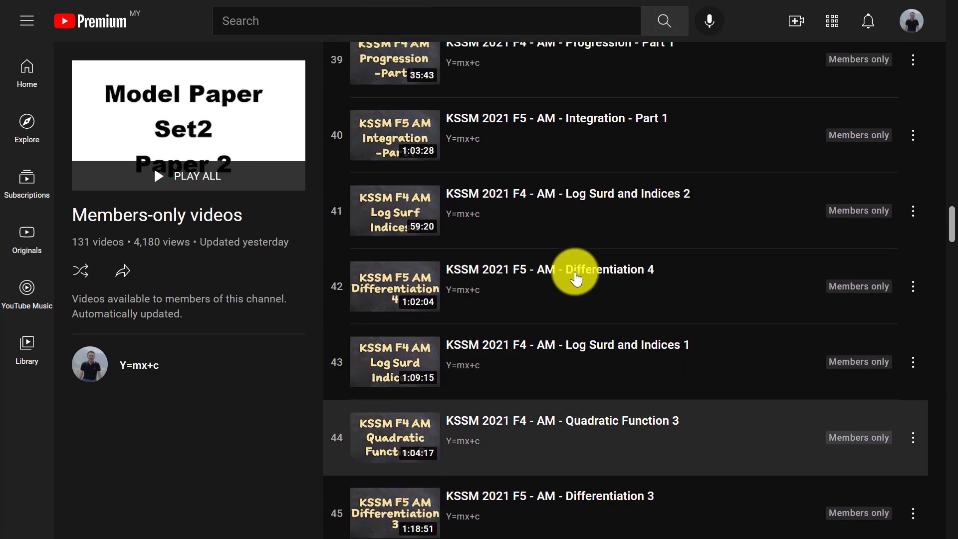
pyautogui.scroll(3)
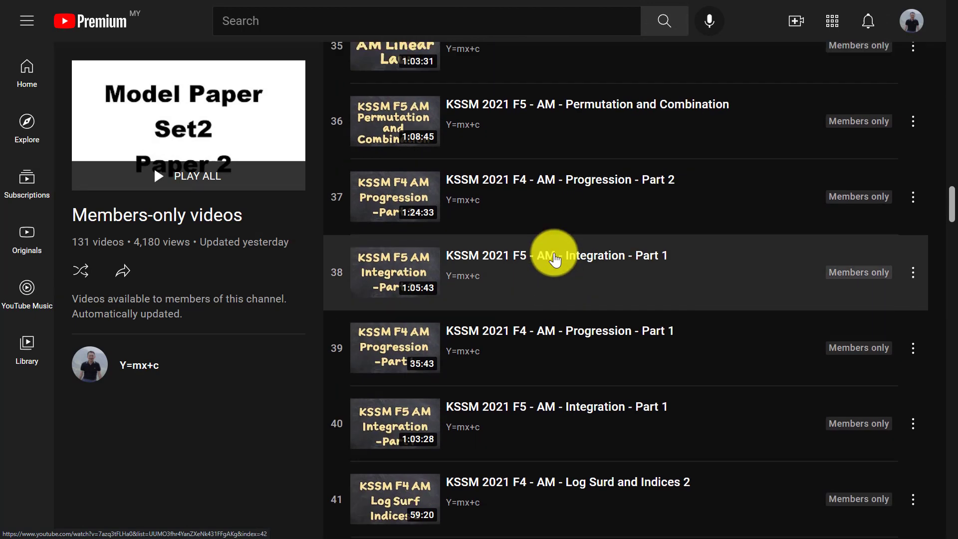
pyautogui.scroll(3)
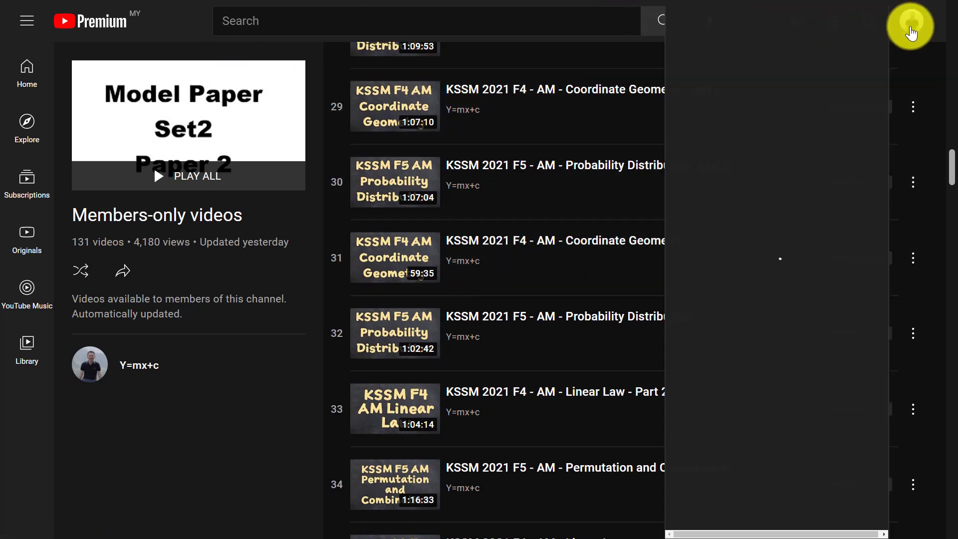
# Go to the Y=mx+c channel via the account menu and show its Community posts
pyautogui.click(909, 26)
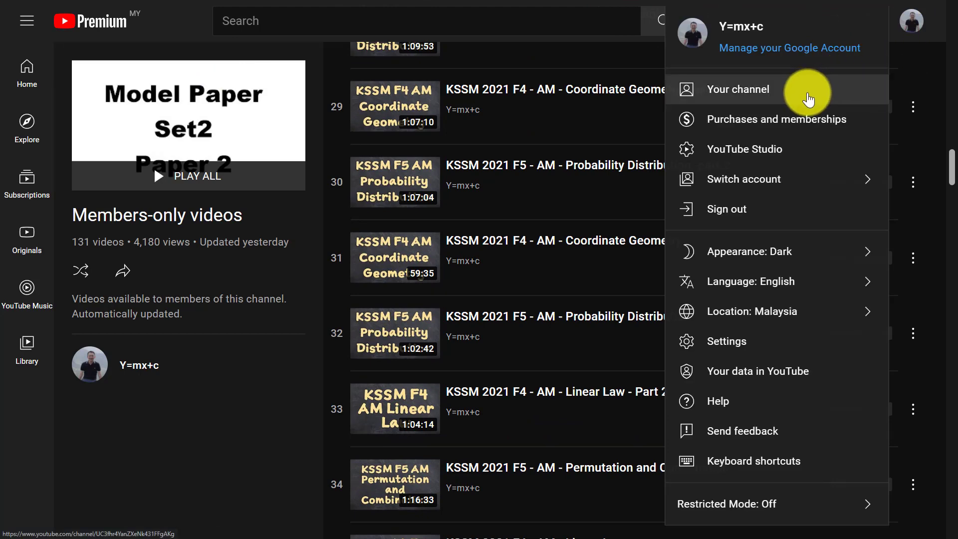
pyautogui.click(738, 89)
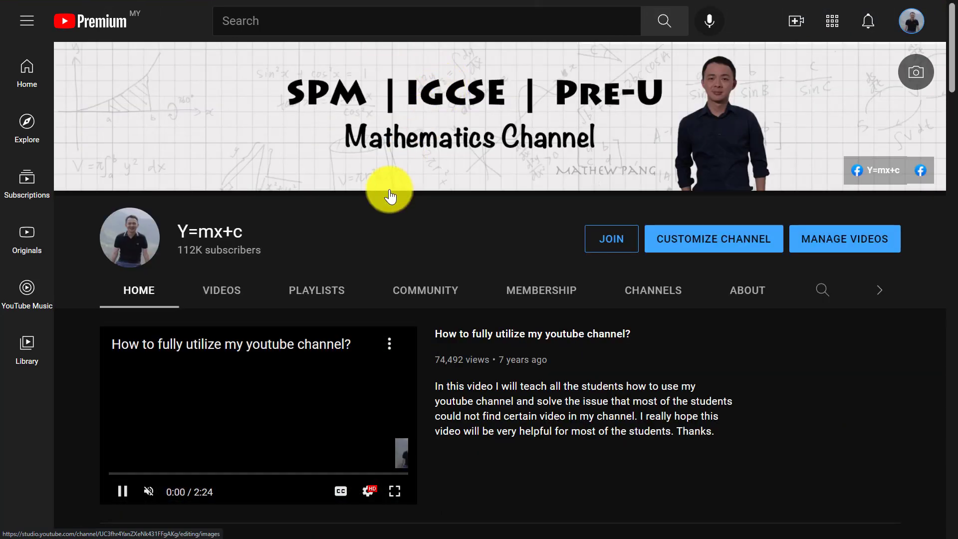
pyautogui.click(425, 290)
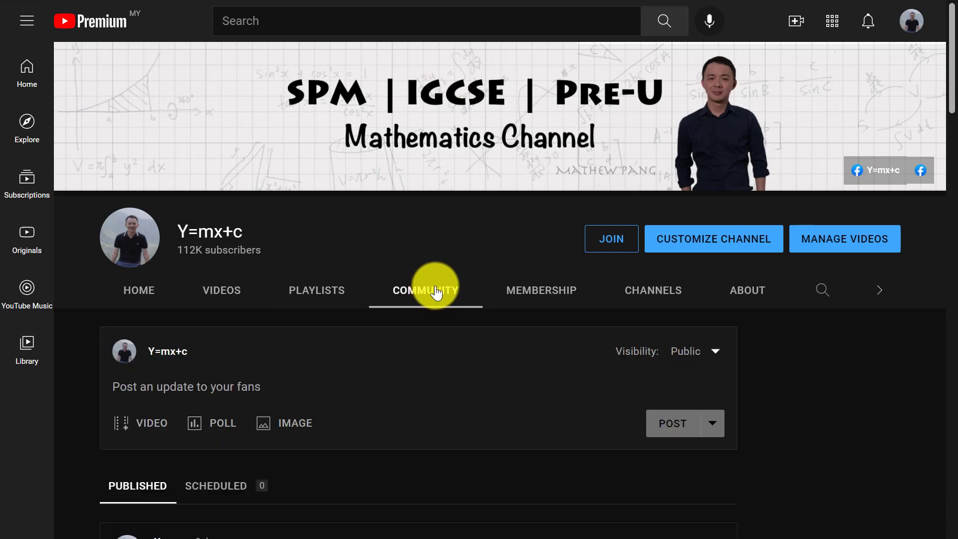
pyautogui.scroll(-3)
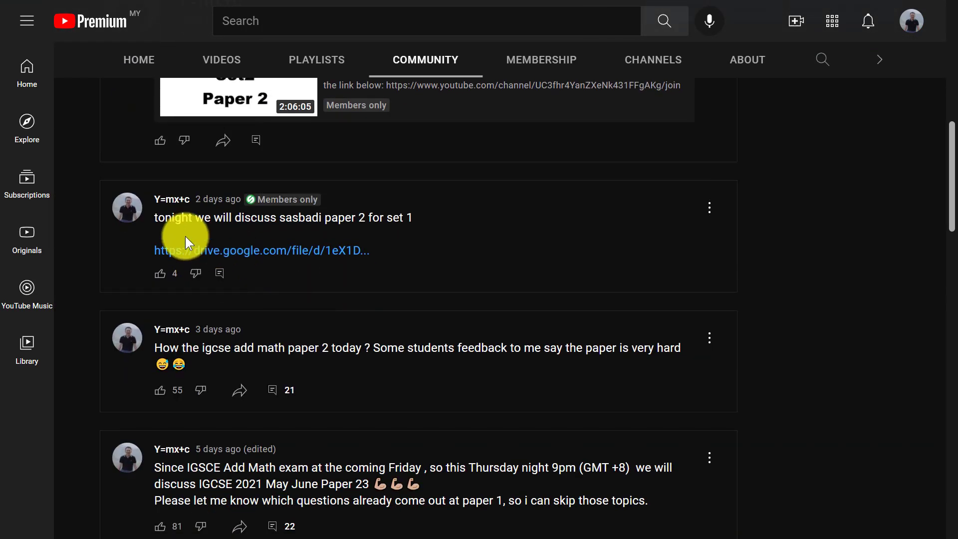
pyautogui.moveTo(249, 263)
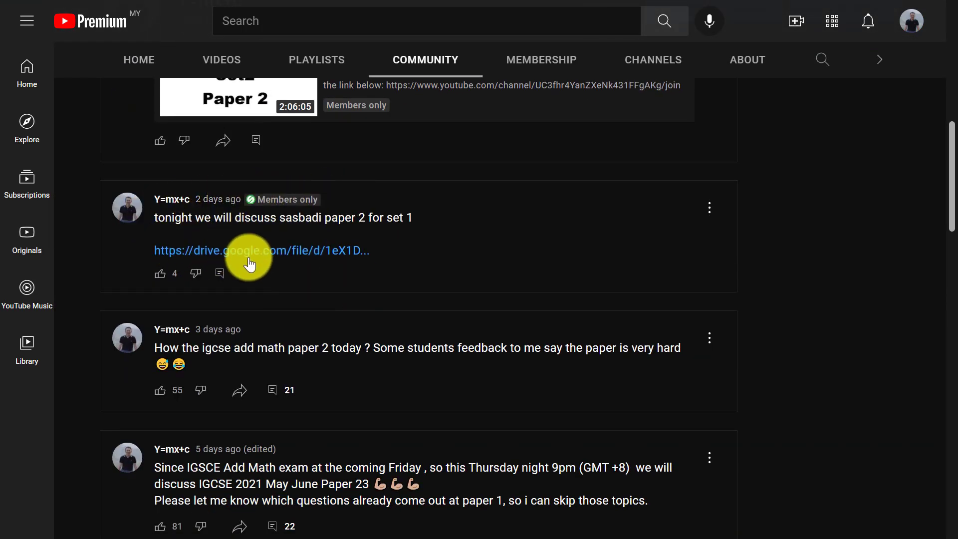
pyautogui.moveTo(332, 238)
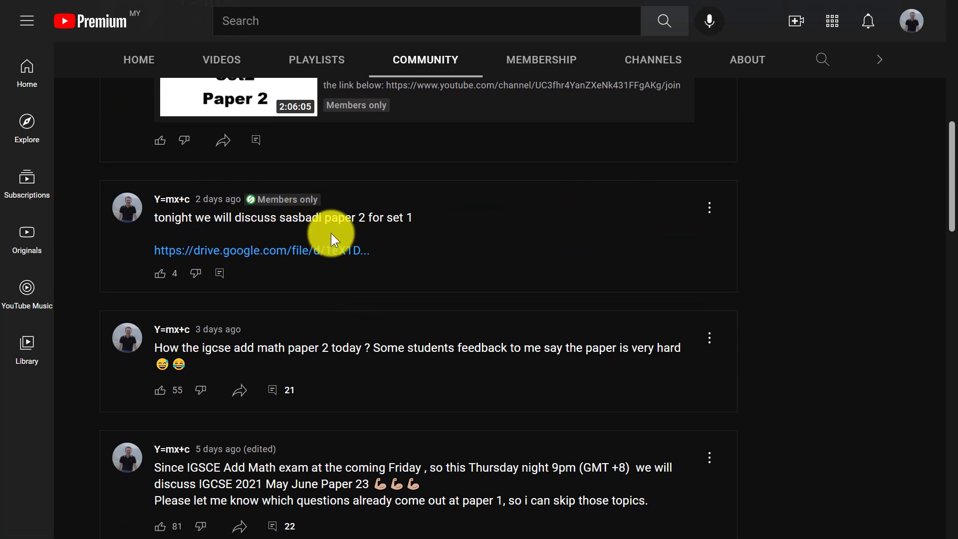
pyautogui.moveTo(256, 211)
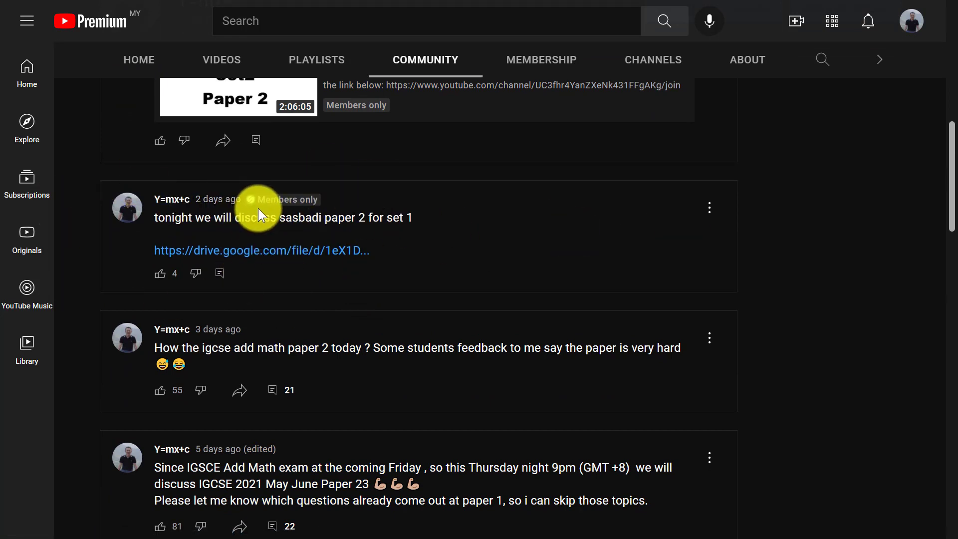
pyautogui.moveTo(334, 215)
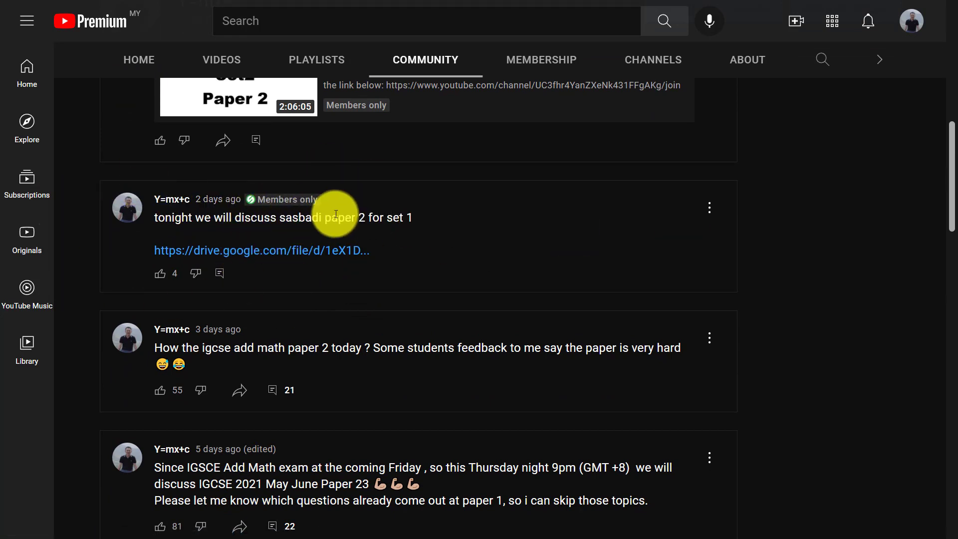
pyautogui.moveTo(278, 315)
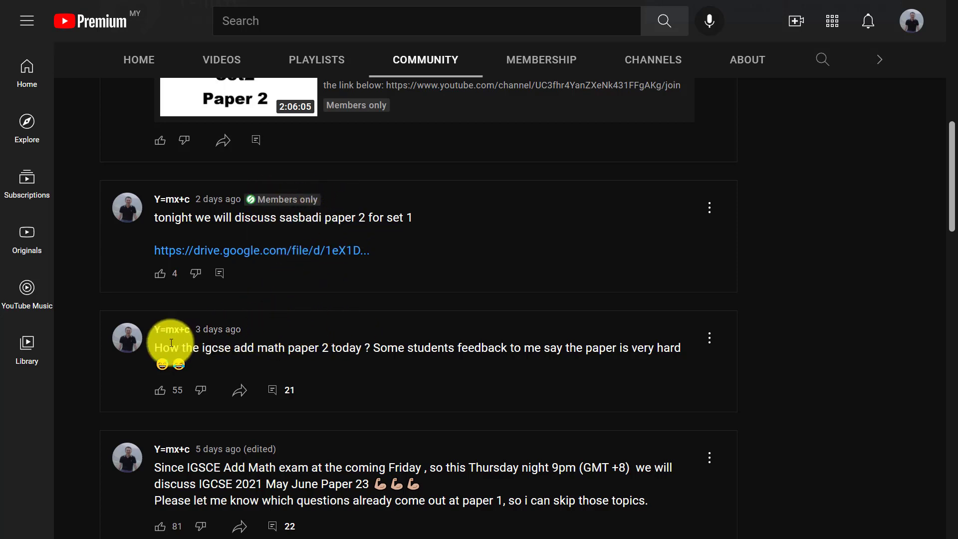
pyautogui.moveTo(306, 269)
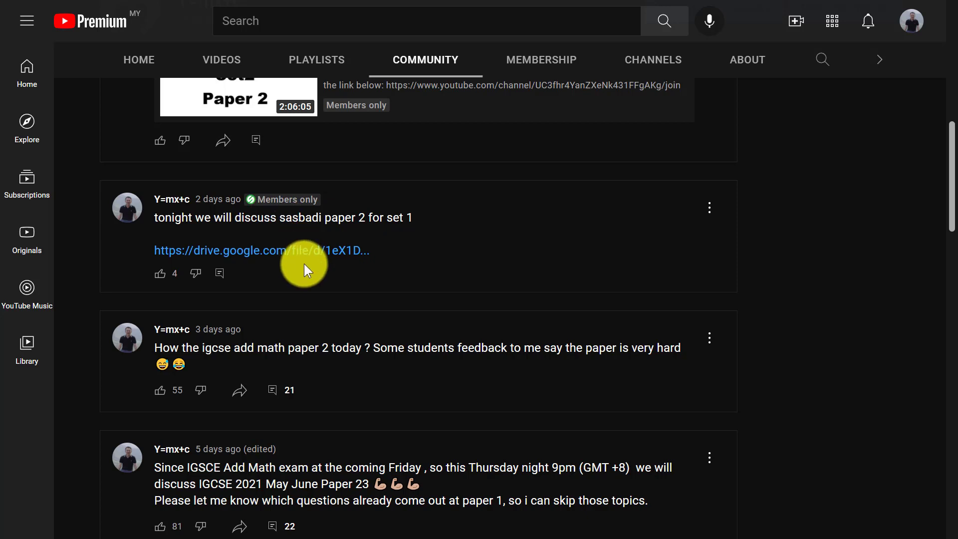
pyautogui.moveTo(304, 263)
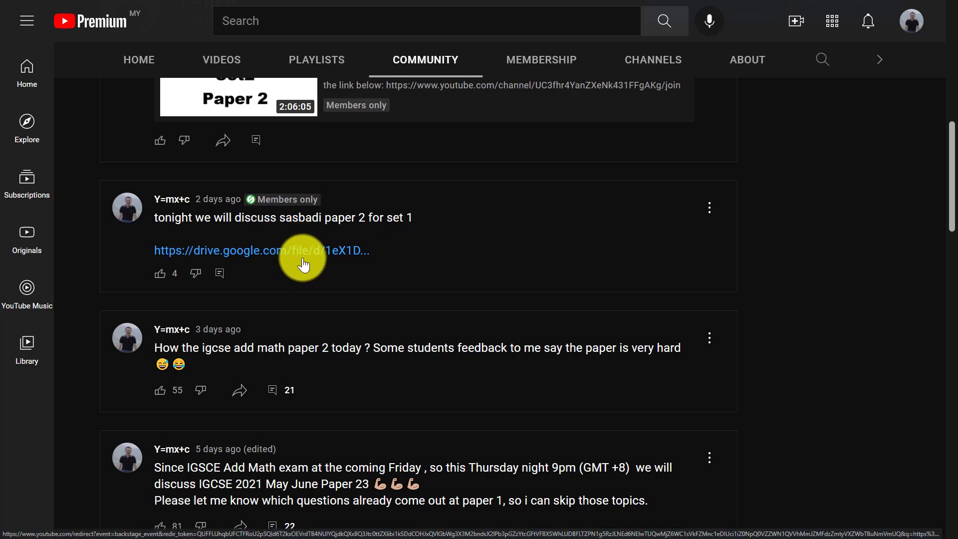
pyautogui.scroll(3)
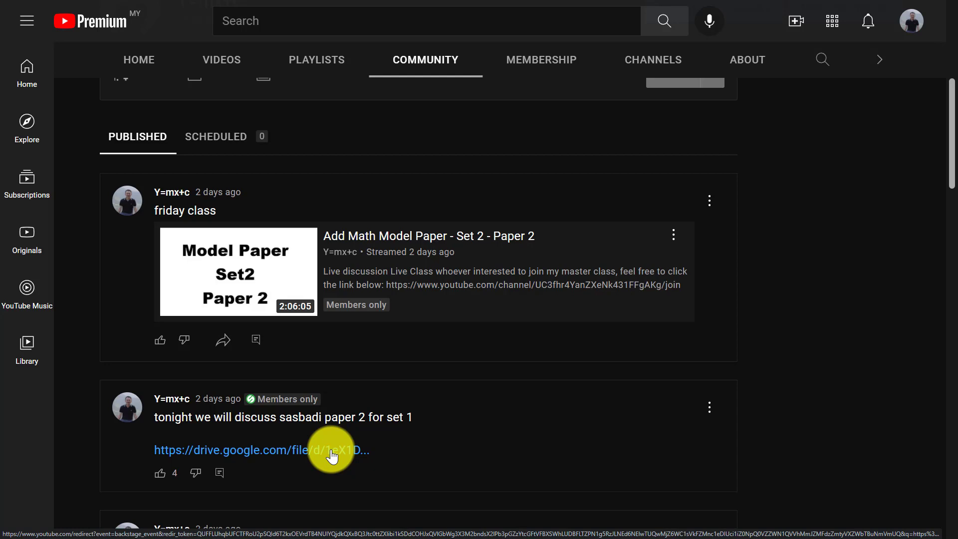
pyautogui.scroll(3)
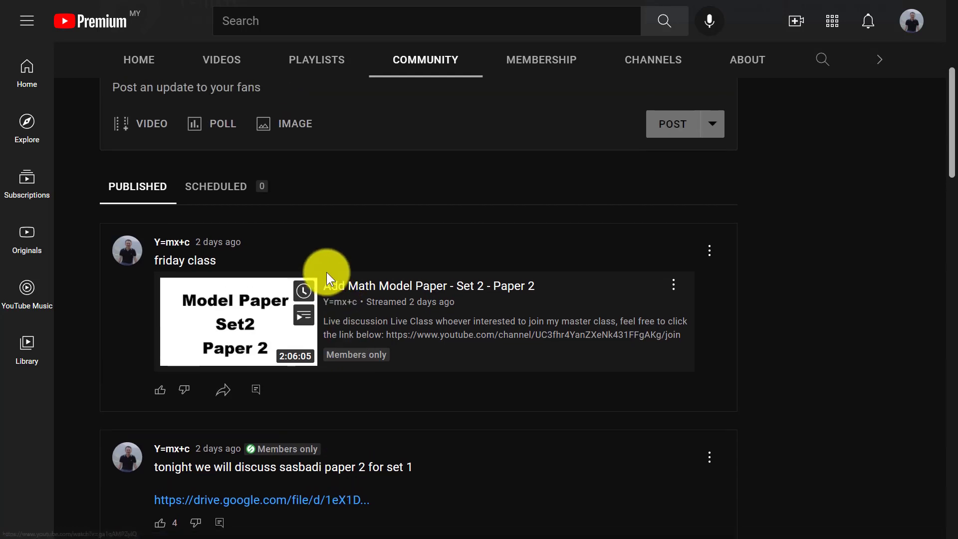
pyautogui.moveTo(275, 461)
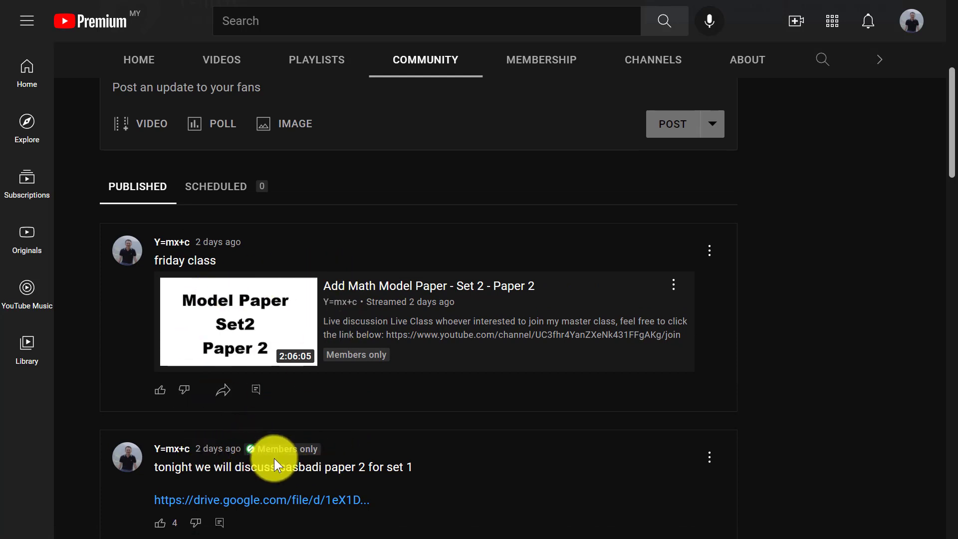
pyautogui.moveTo(356, 357)
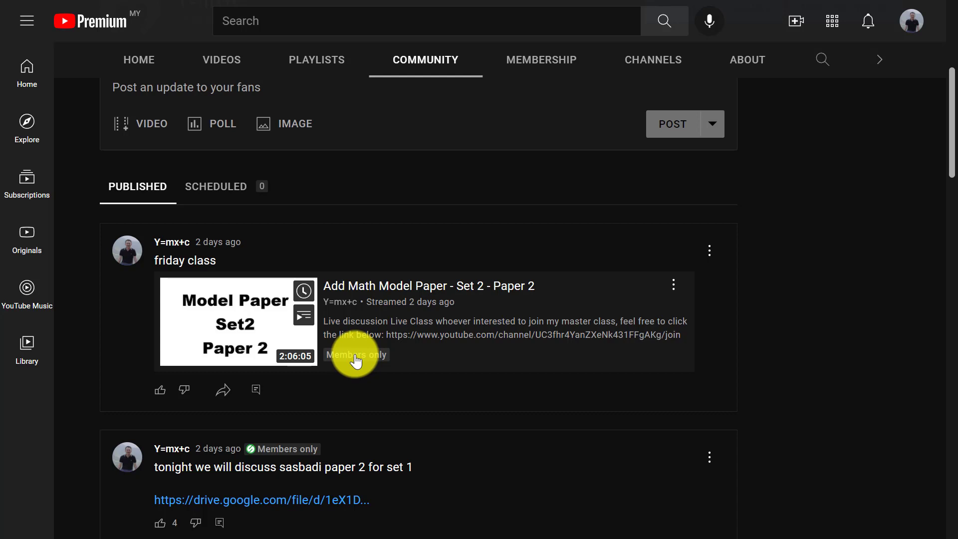
pyautogui.scroll(3)
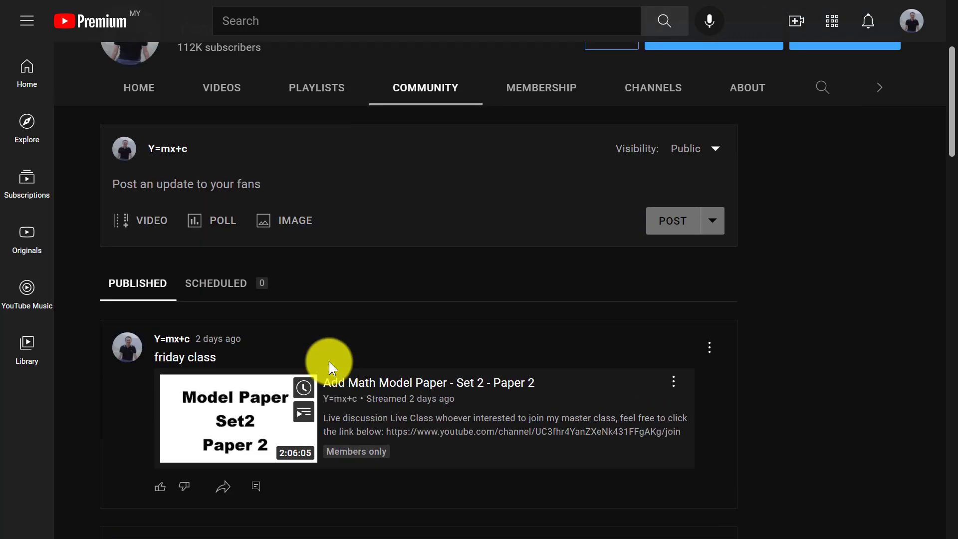
pyautogui.scroll(3)
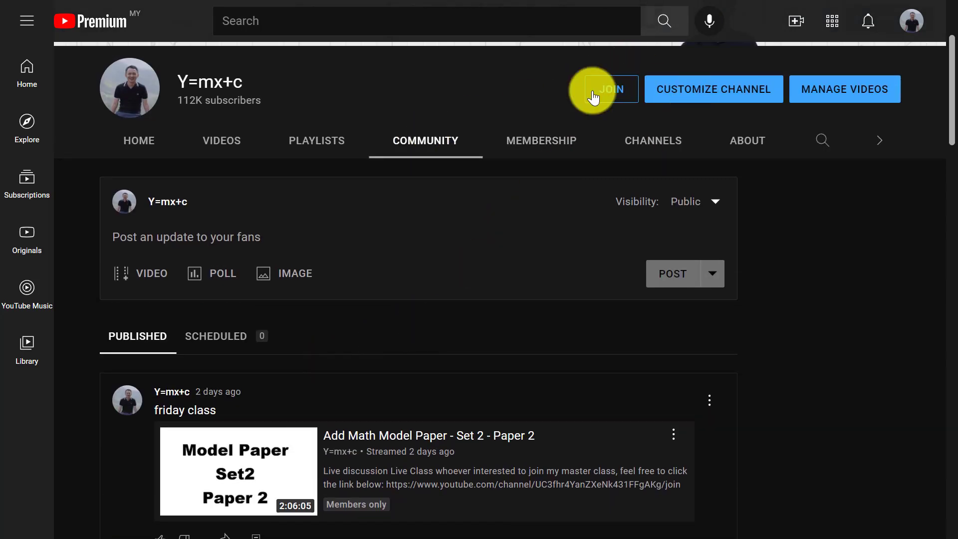
pyautogui.scroll(-3)
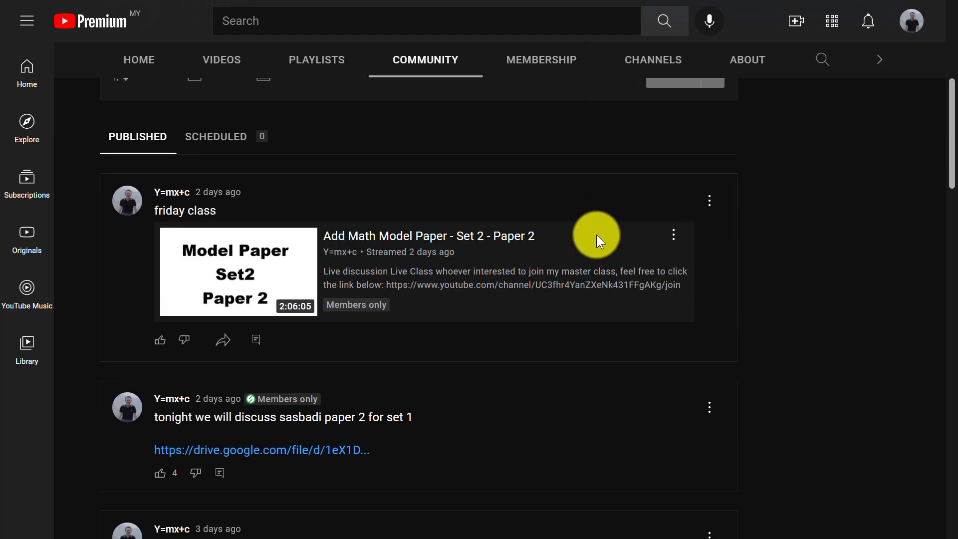
# Scroll the Community feed to the month-old KSSM Index Number post with its notes link
pyautogui.scroll(-3)
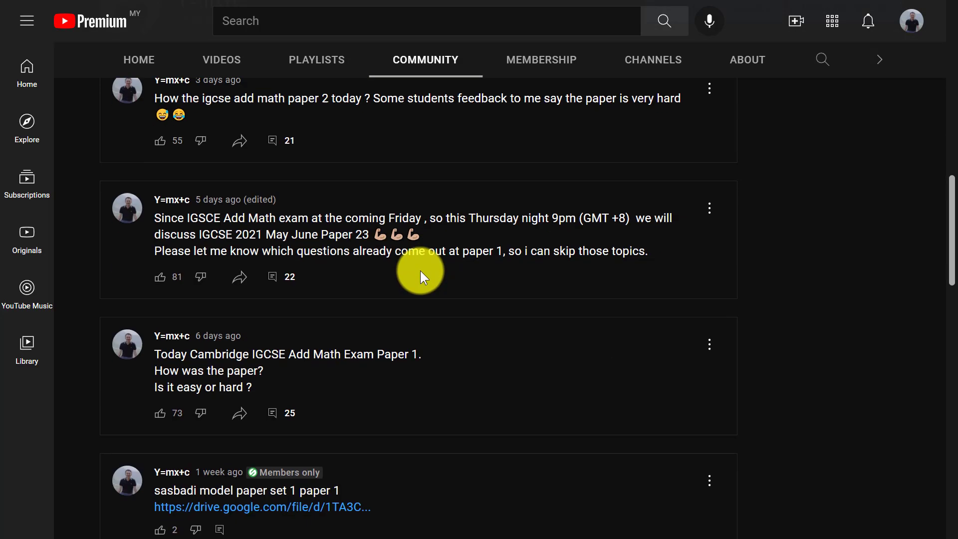
pyautogui.scroll(-3)
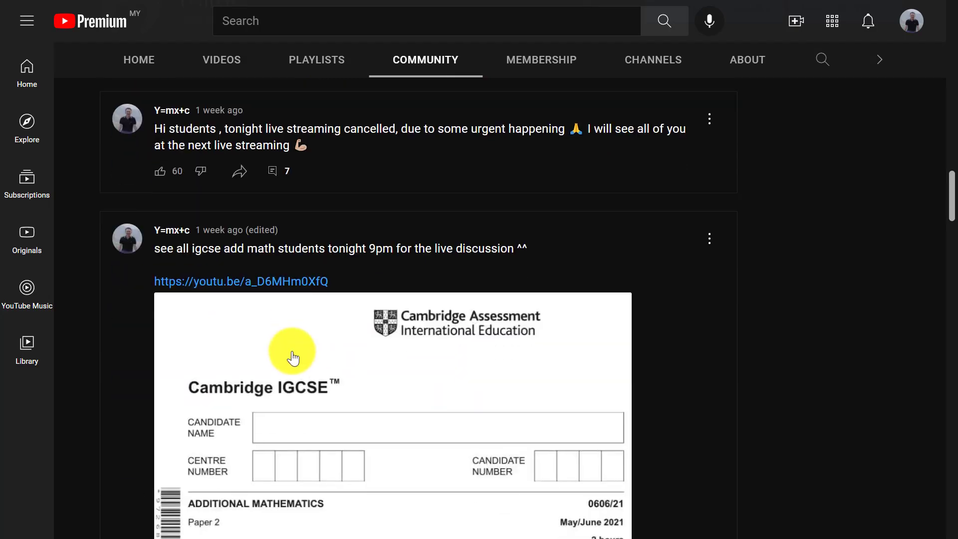
pyautogui.scroll(-3)
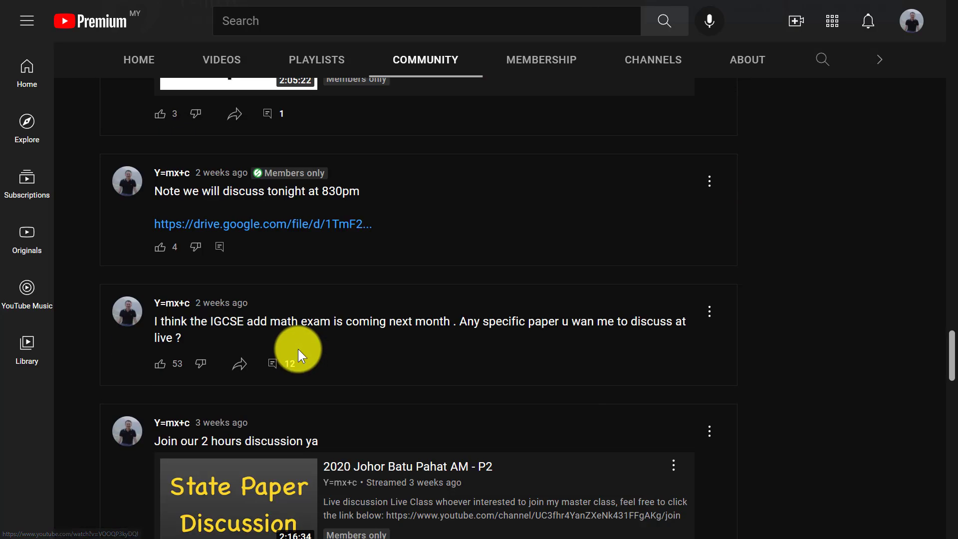
pyautogui.scroll(-3)
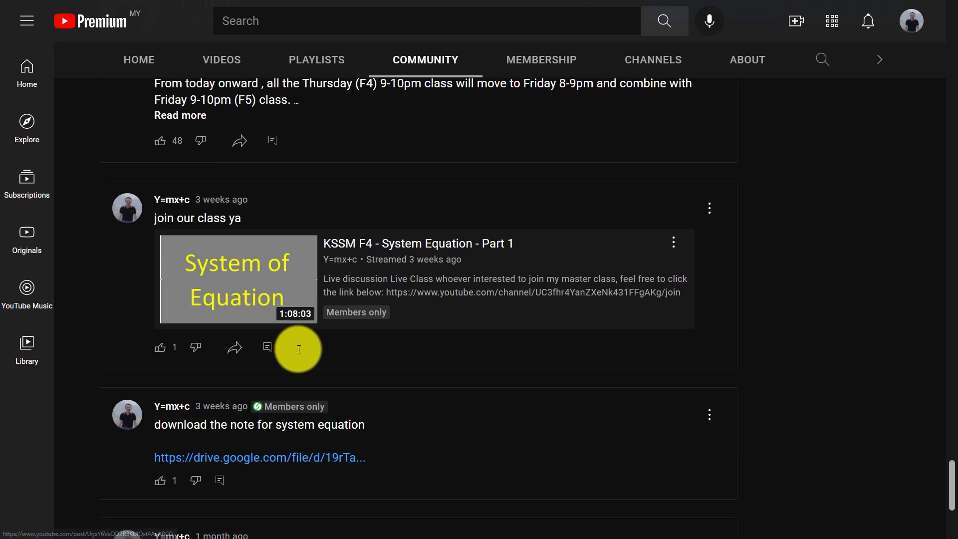
pyautogui.scroll(-3)
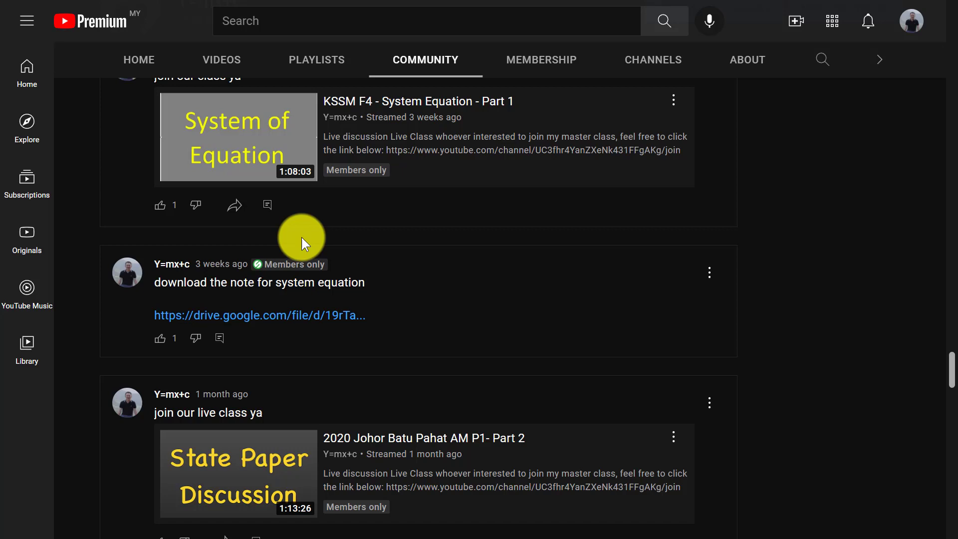
pyautogui.scroll(-3)
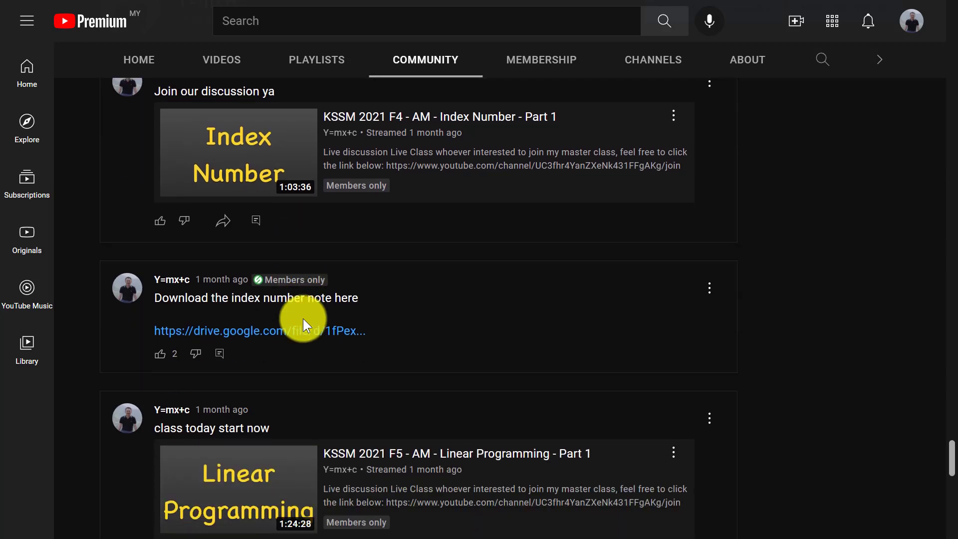
pyautogui.scroll(3)
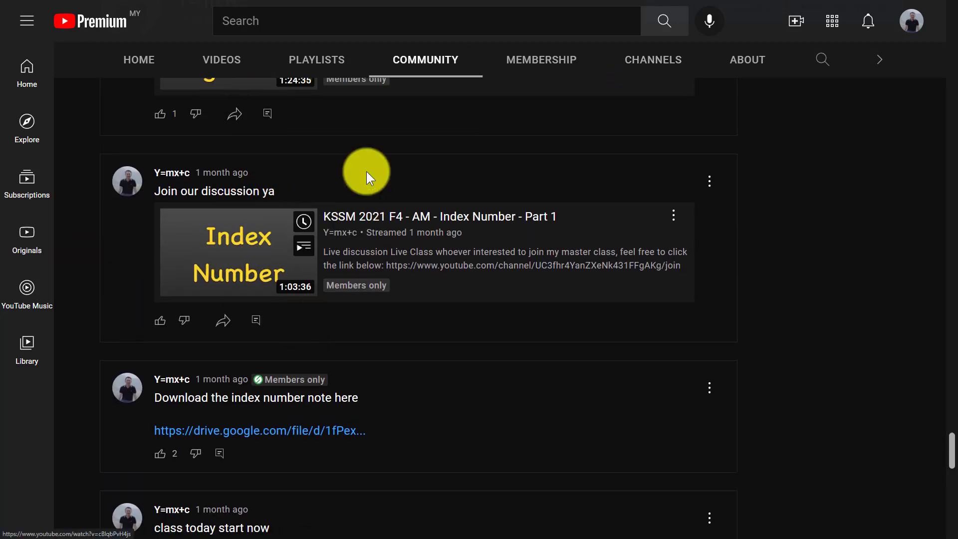
pyautogui.moveTo(446, 228)
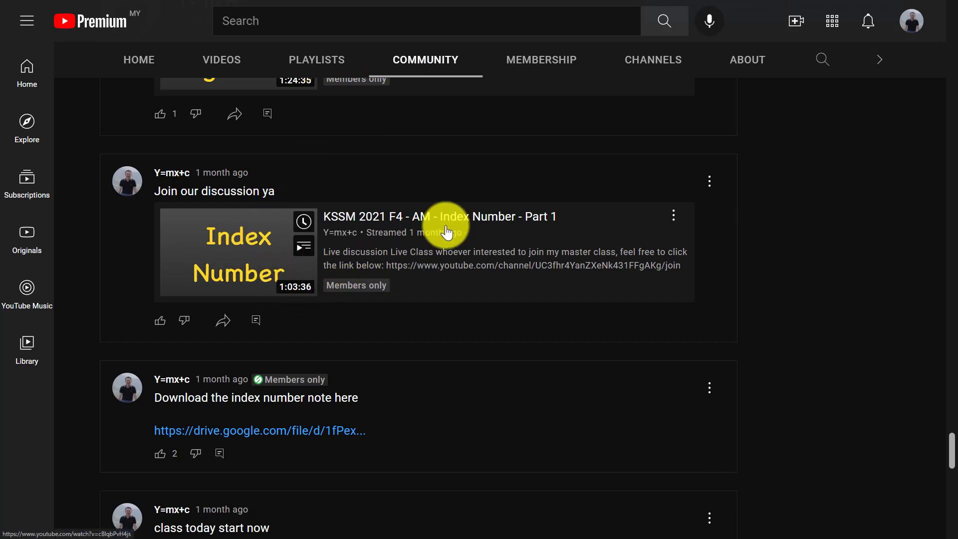
pyautogui.moveTo(413, 253)
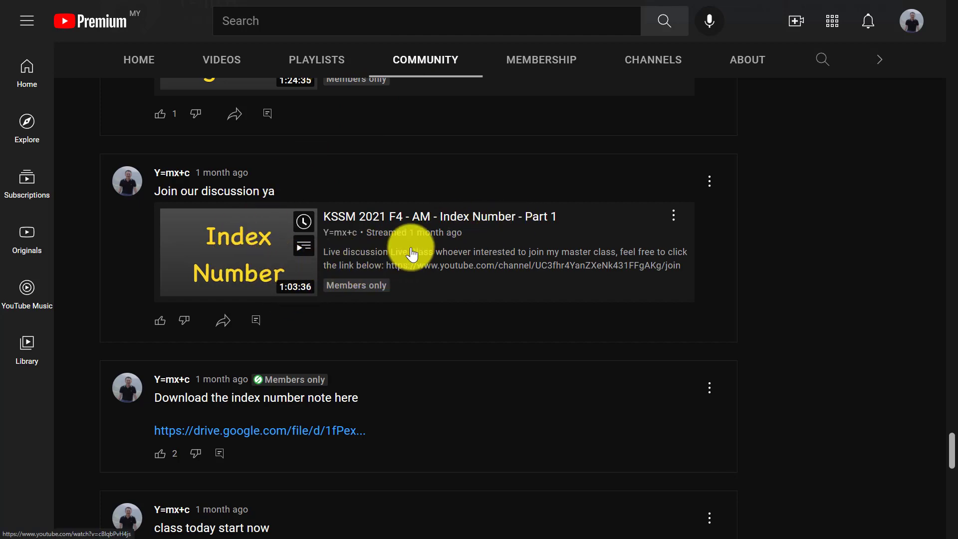
# Scroll down to the Linear Programming stream post and its members-only note link
pyautogui.scroll(-3)
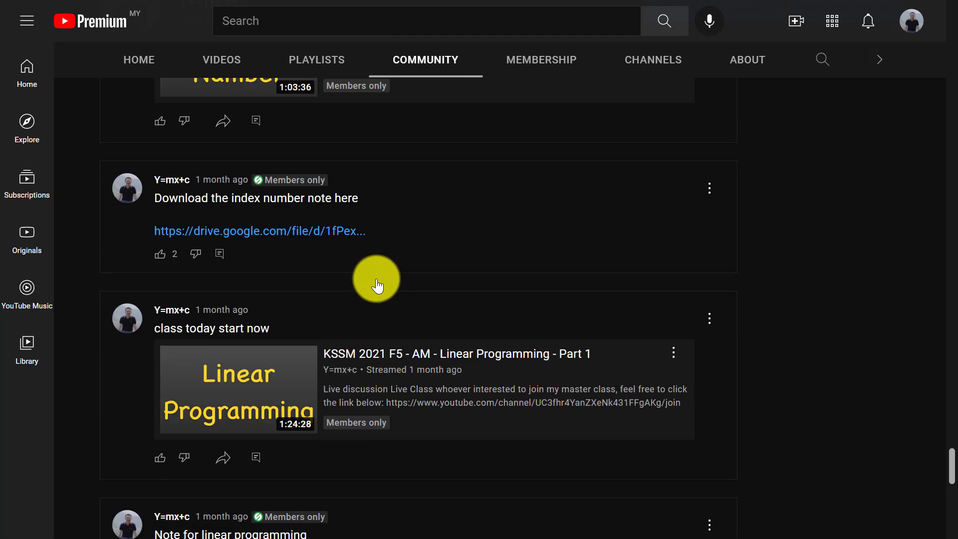
pyautogui.scroll(-3)
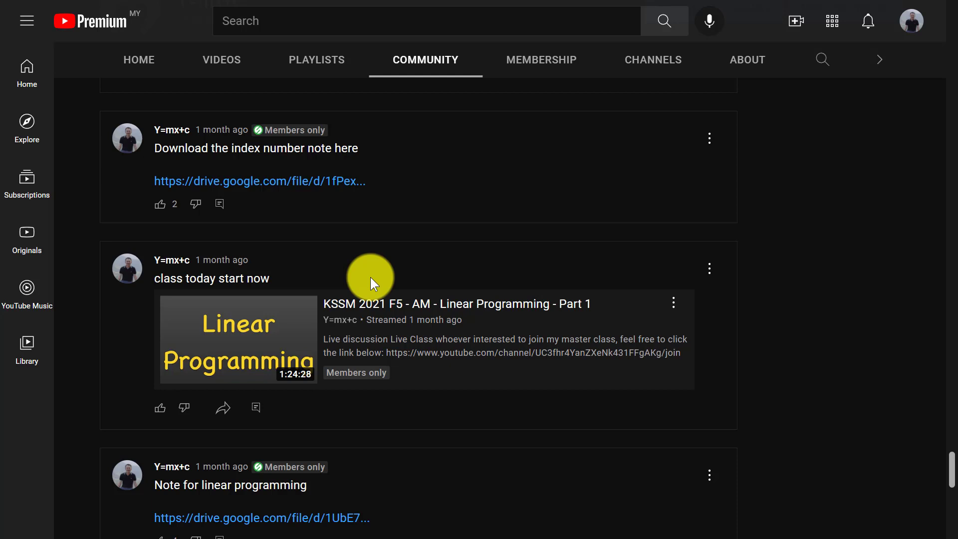
pyautogui.moveTo(446, 320)
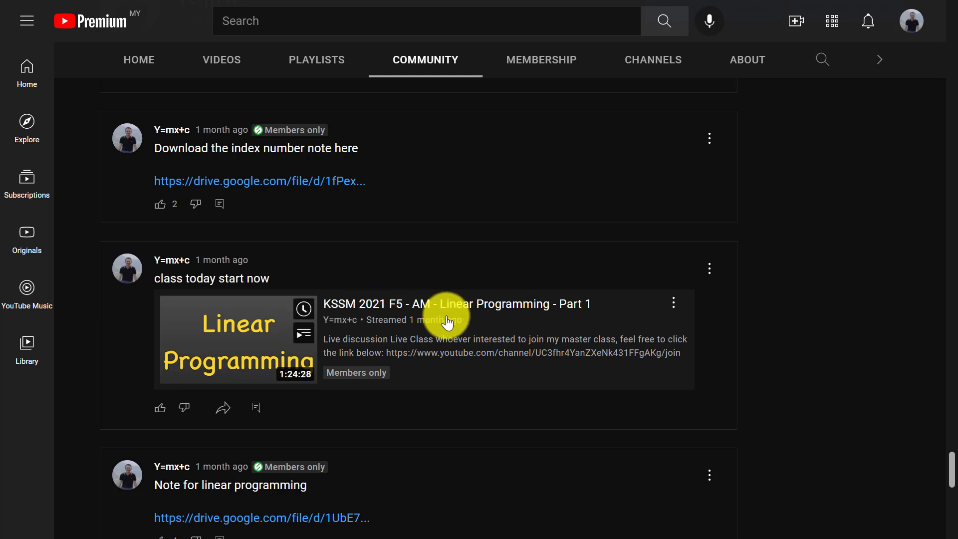